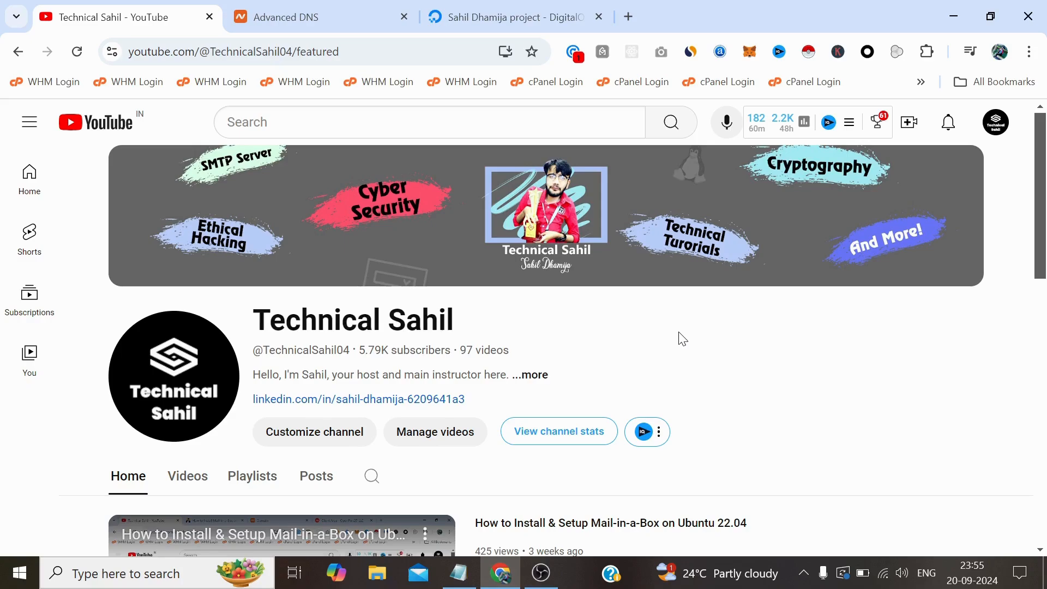
Step: Switch from the YouTube channel page to the DigitalOcean project tab
left_click(507, 17)
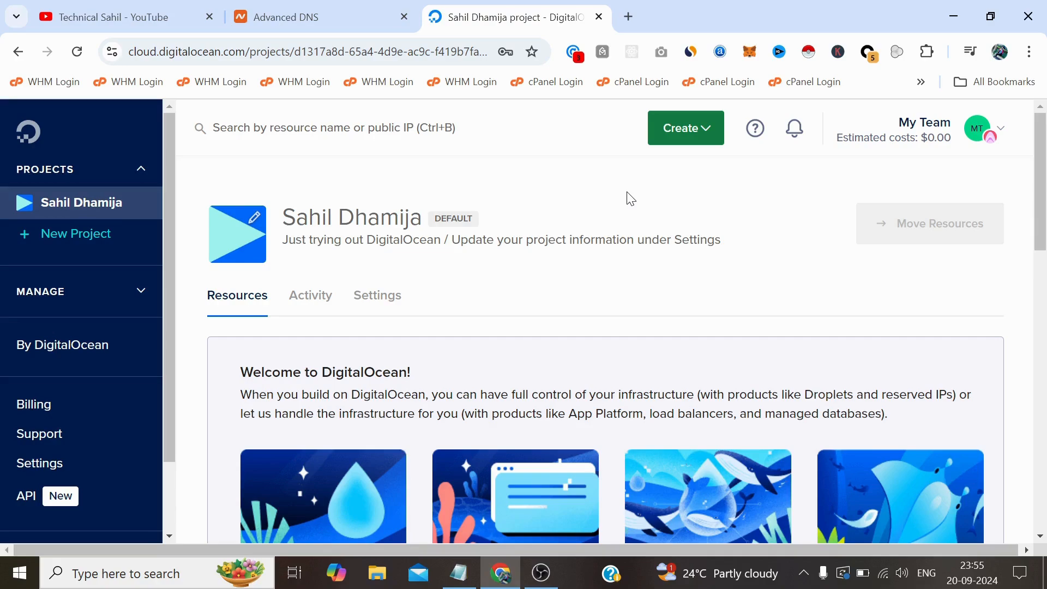
left_click(295, 17)
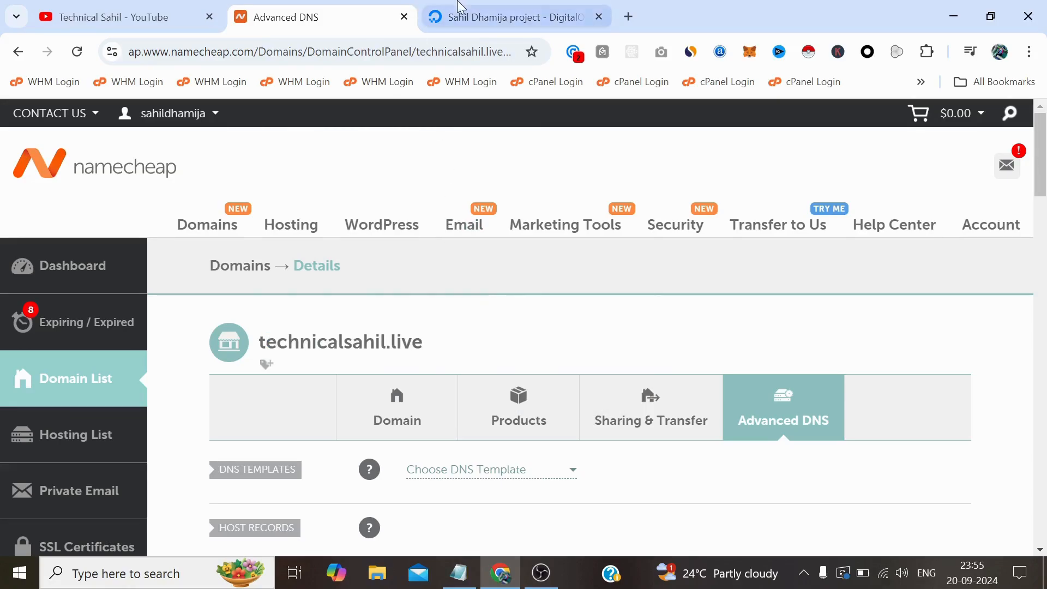
left_click(514, 17)
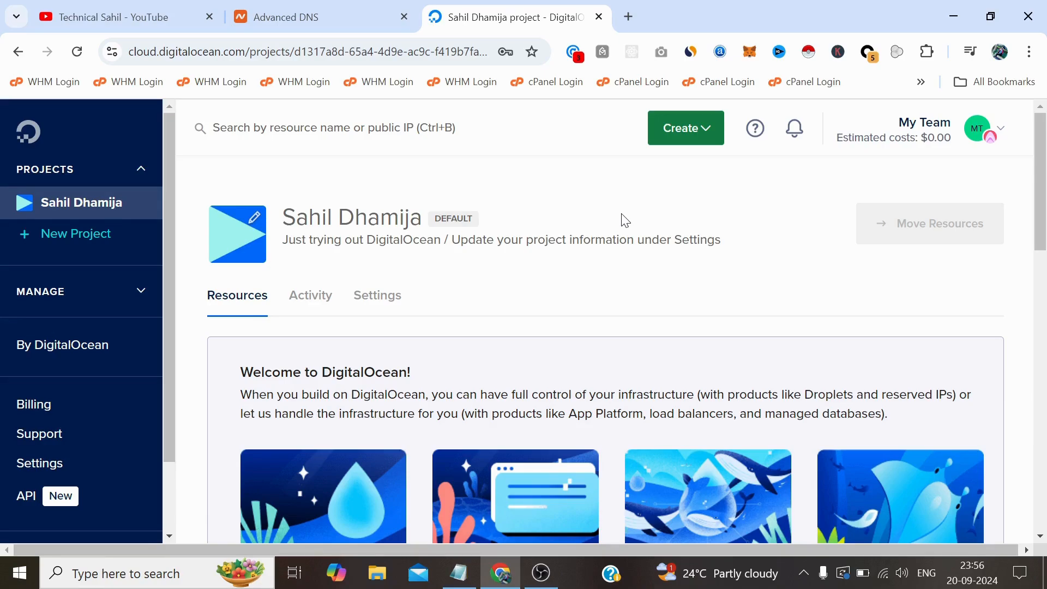
scroll("down", 3)
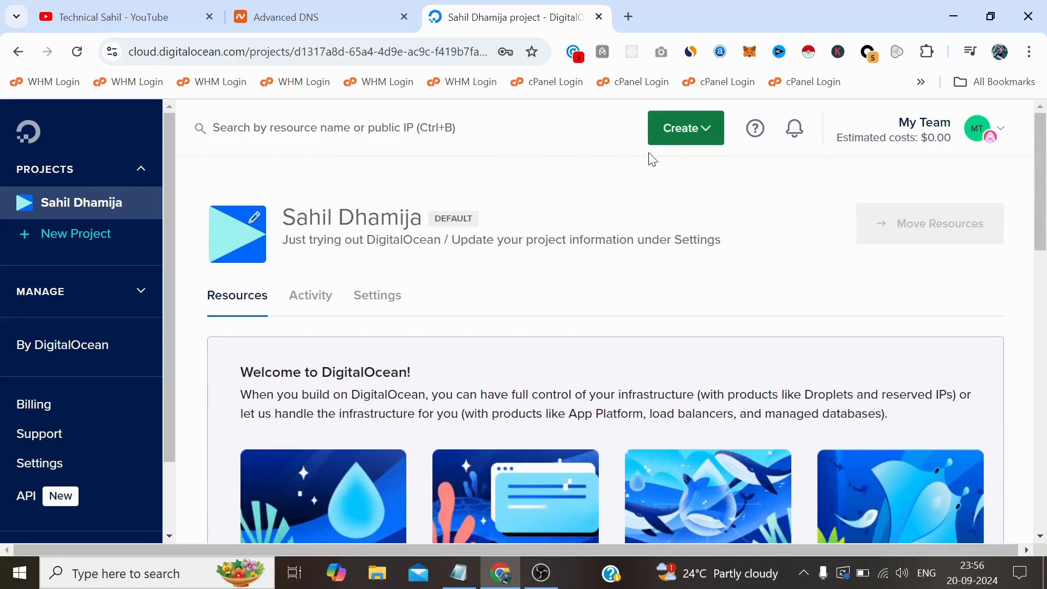
Step: Choose Droplets from the Create menu to start a new Droplet
left_click(686, 128)
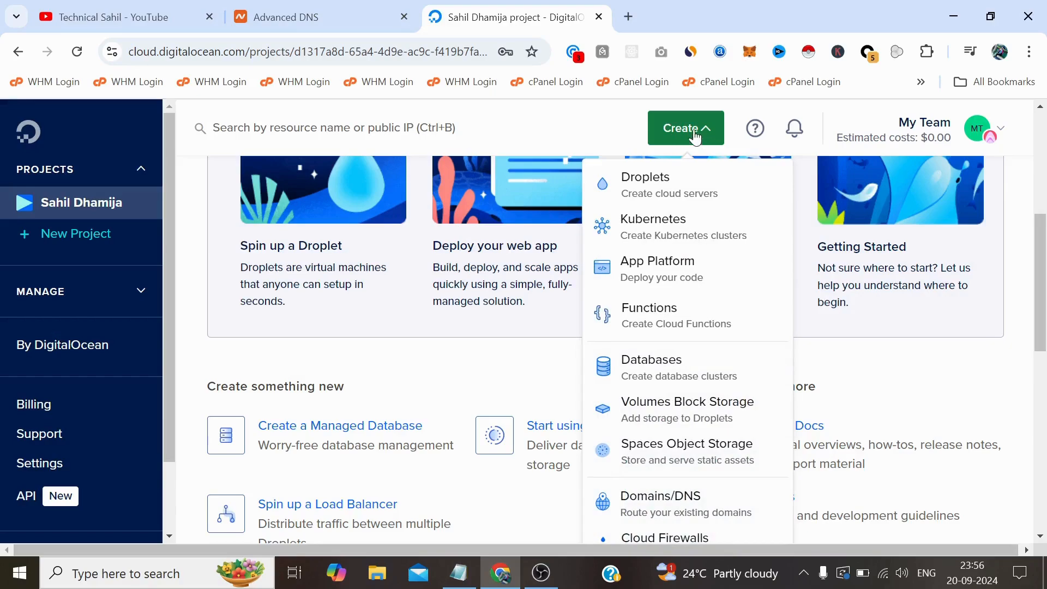
mouse_move(673, 190)
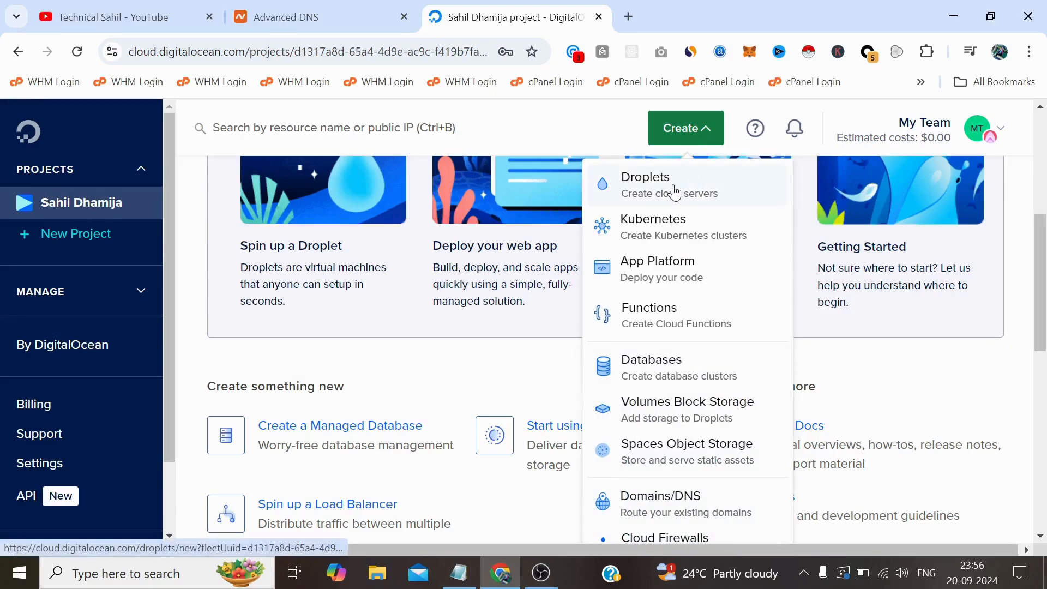
left_click(645, 184)
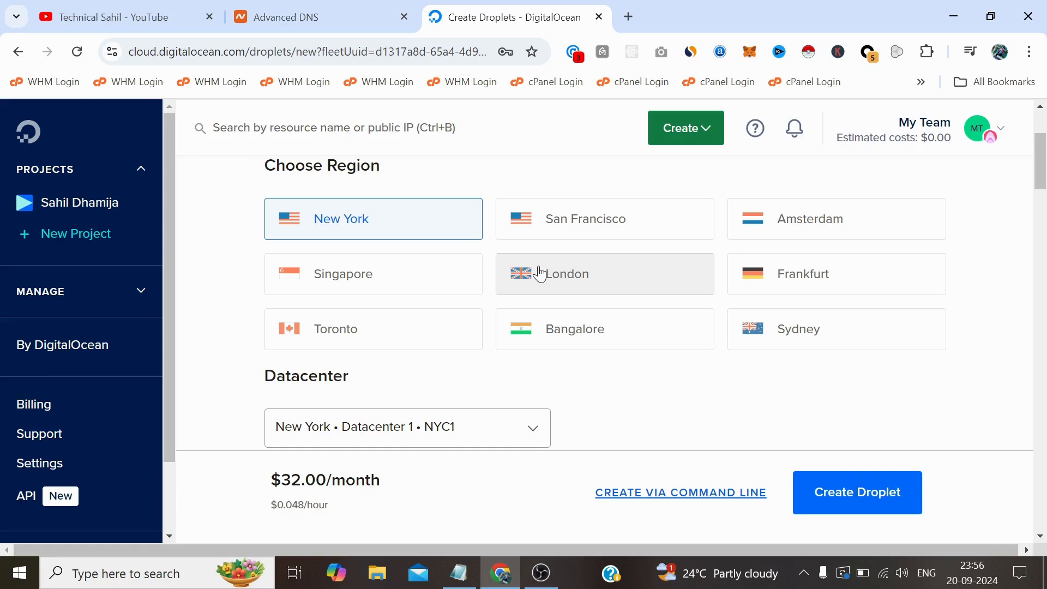
mouse_move(481, 197)
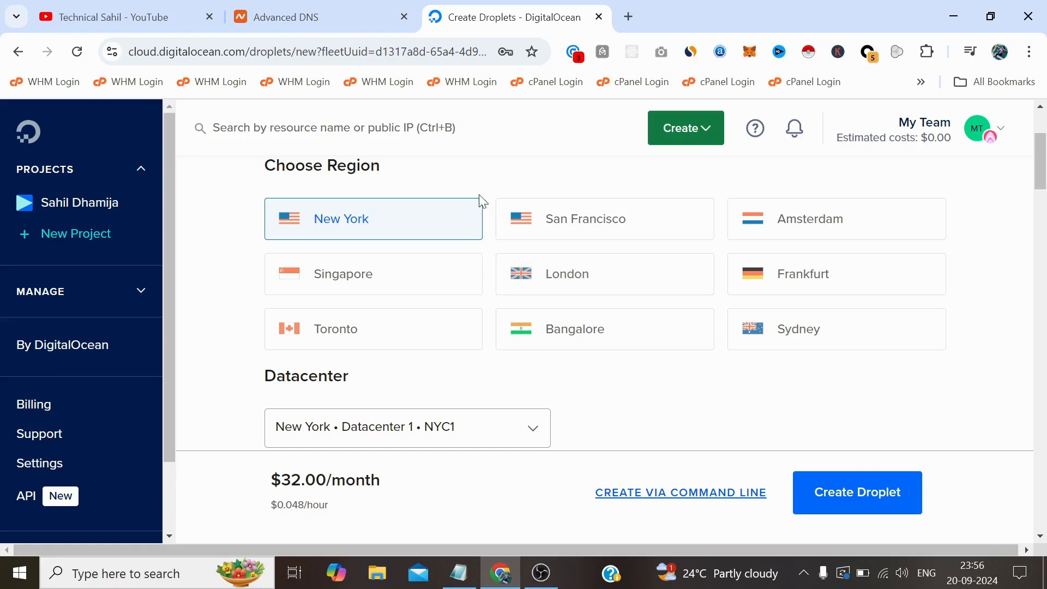
mouse_move(483, 205)
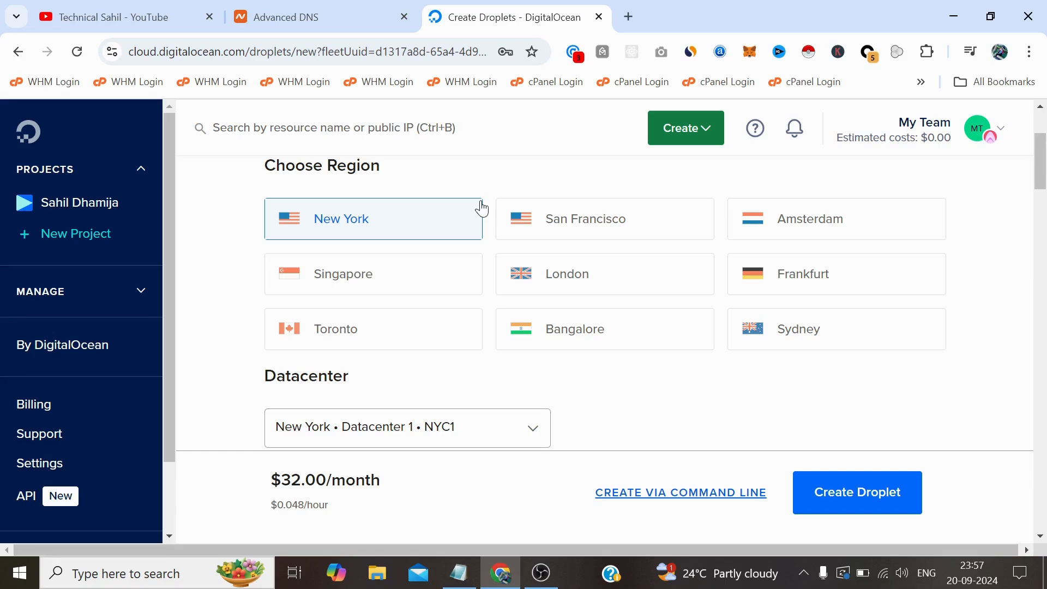
mouse_move(883, 346)
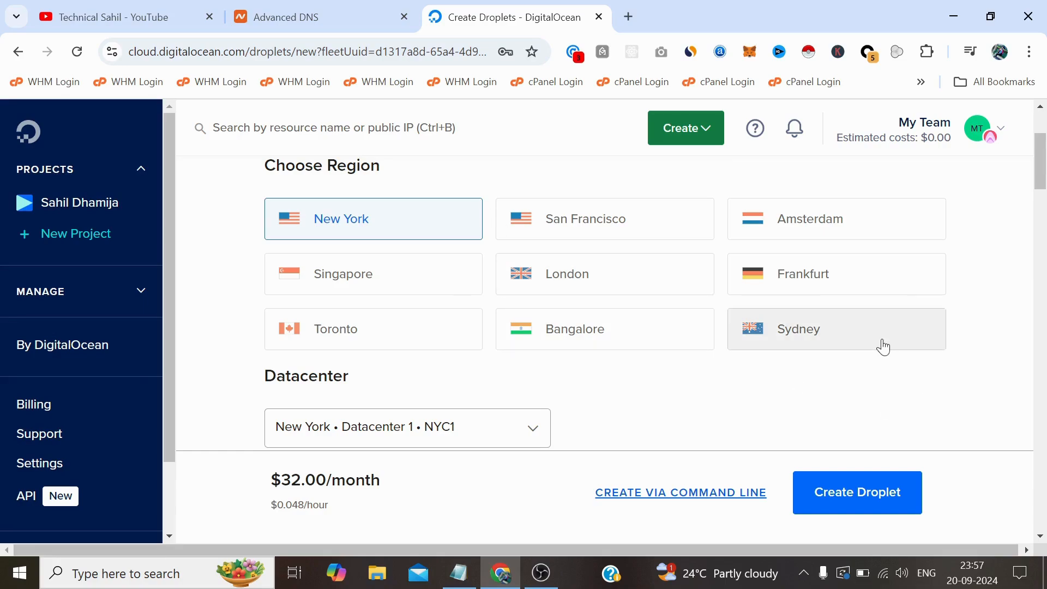
Step: Place the Droplet in the Sydney region (SYD1 datacenter)
left_click(836, 329)
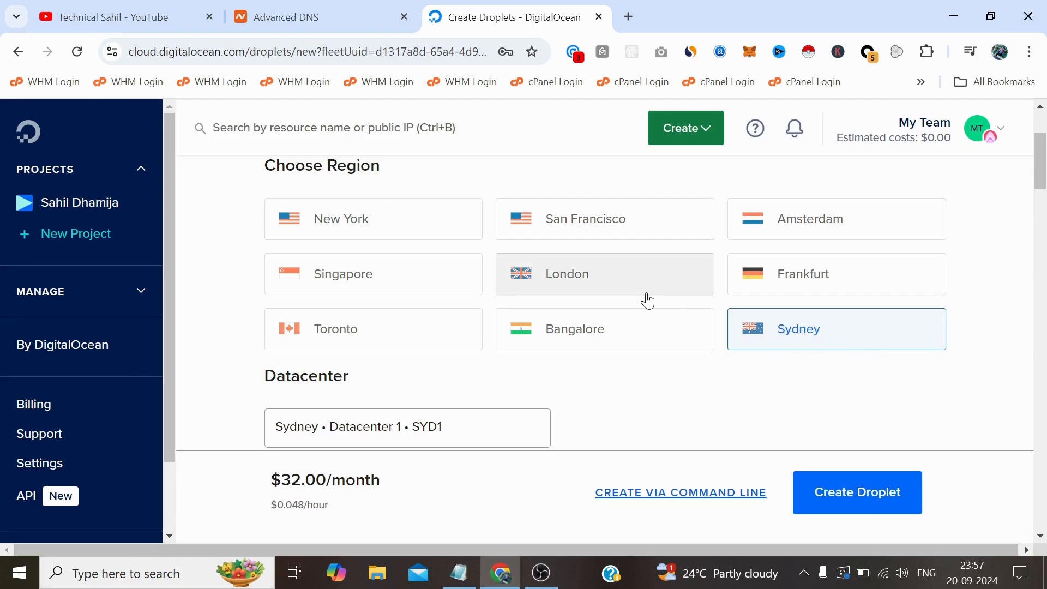
scroll("down", 3)
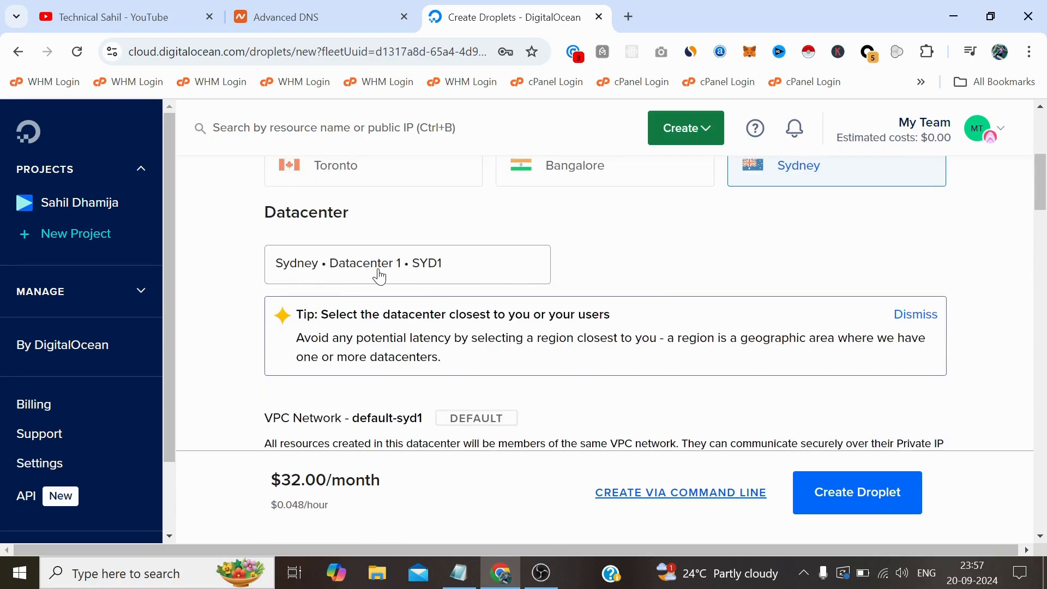
scroll("down", 3)
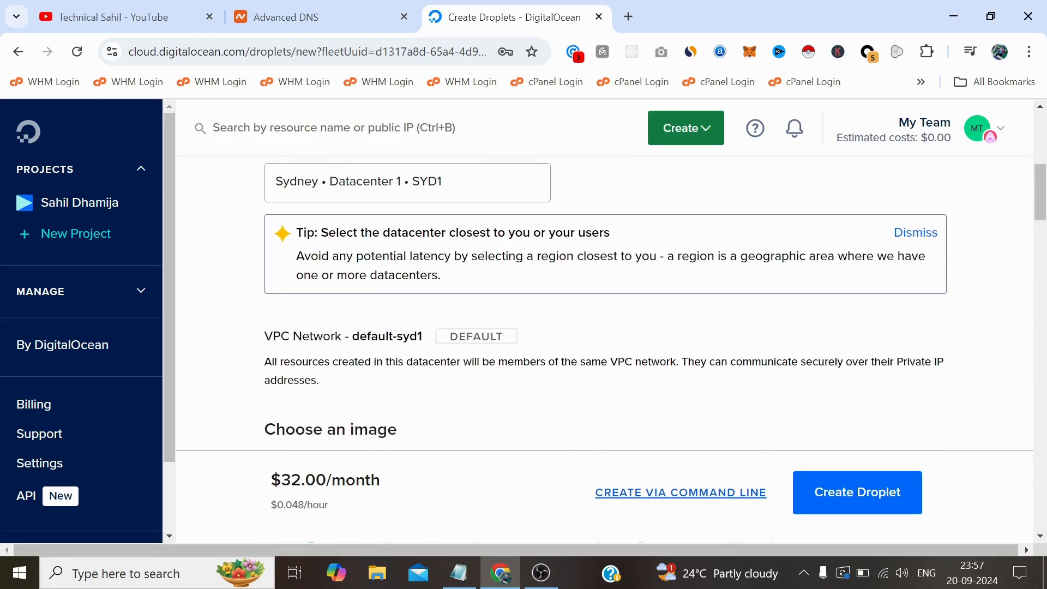
scroll("down", 3)
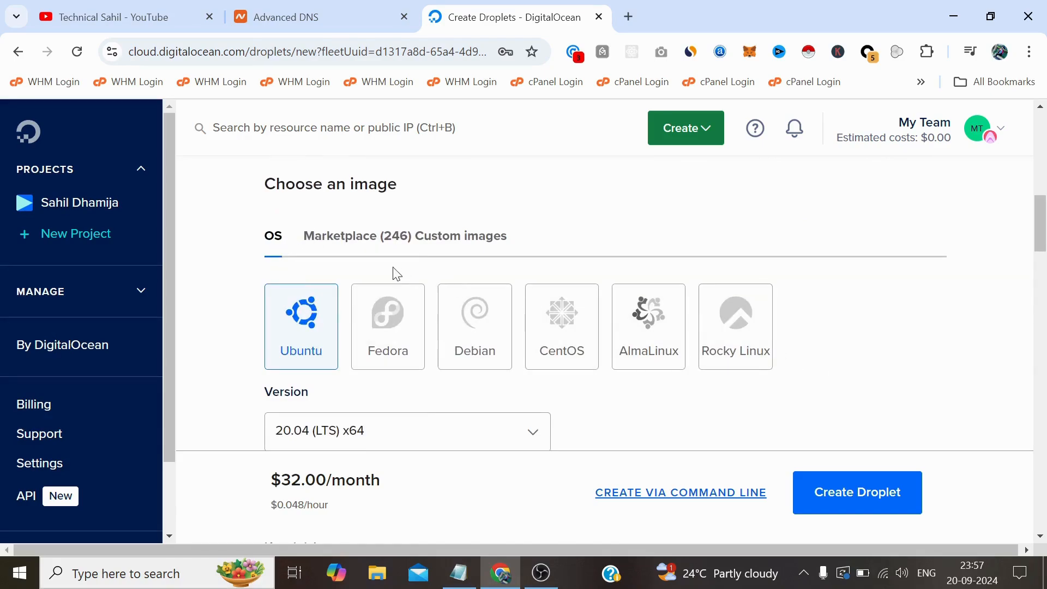
Step: Switch the image list to Marketplace images and browse options like WordPress
left_click(357, 235)
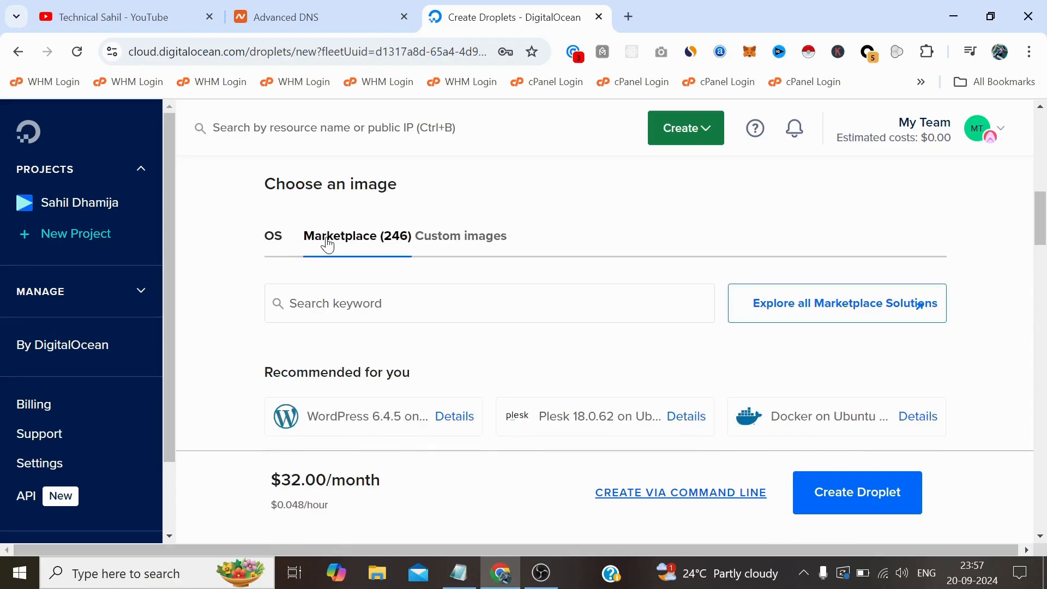
scroll("down", 3)
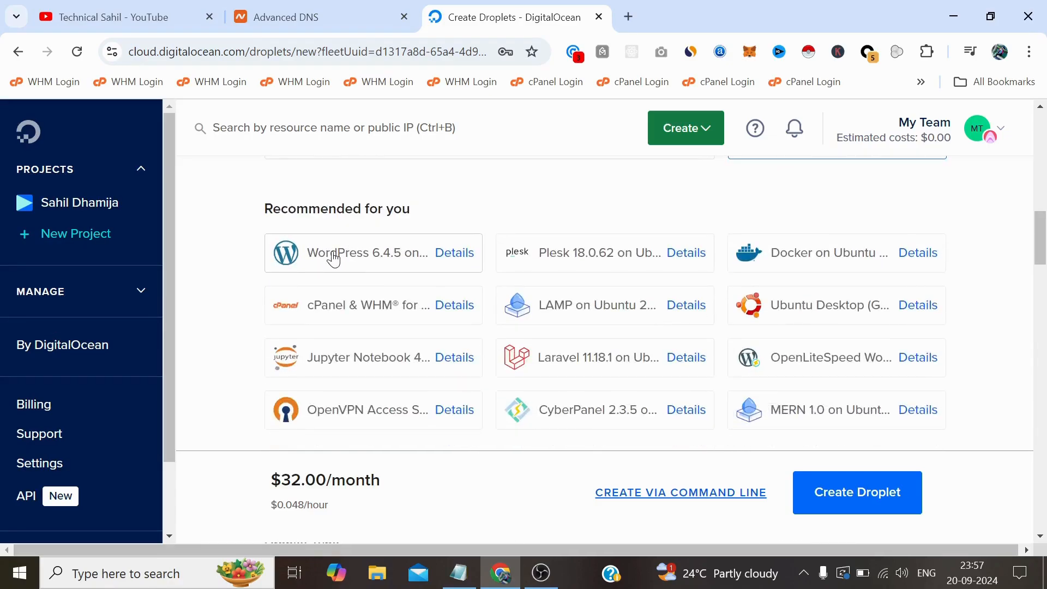
scroll("down", 3)
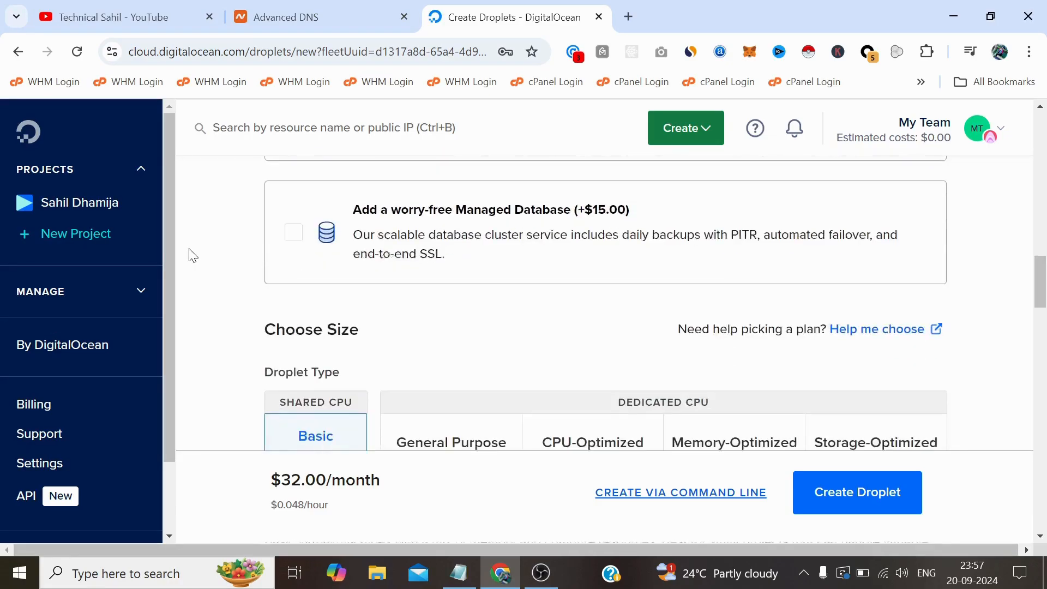
scroll("down", 3)
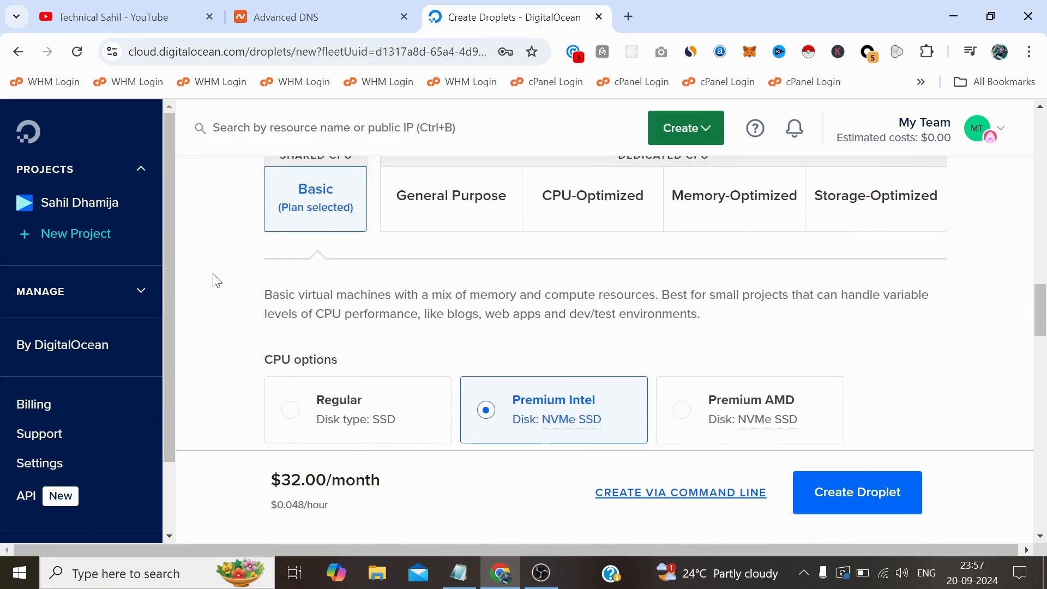
Step: Use the $8/month Basic Premium Intel plan (1 GB, 1 CPU) and reach the root password section
scroll("down", 3)
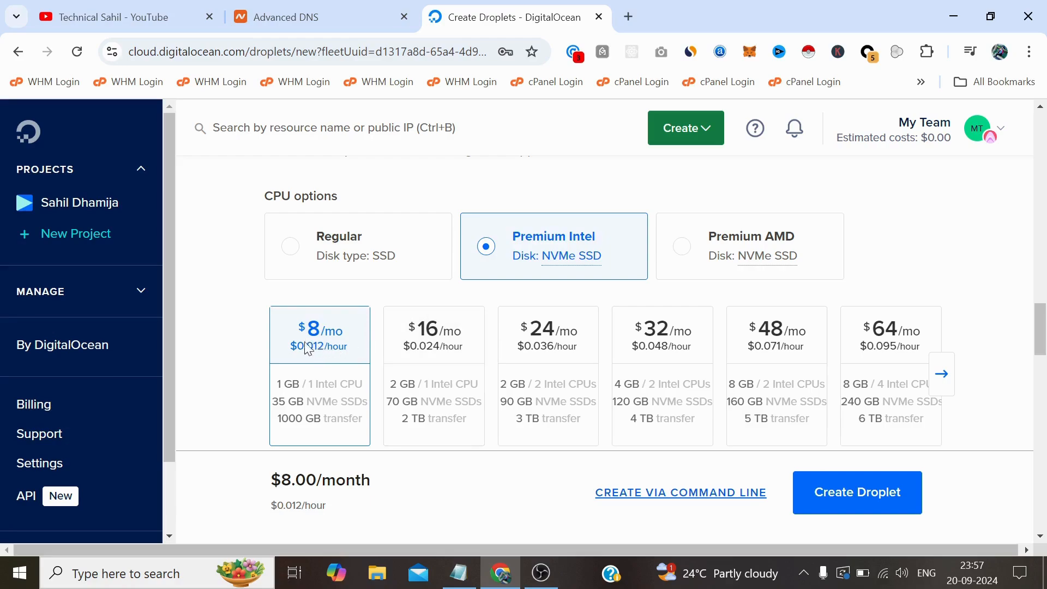
mouse_move(335, 360)
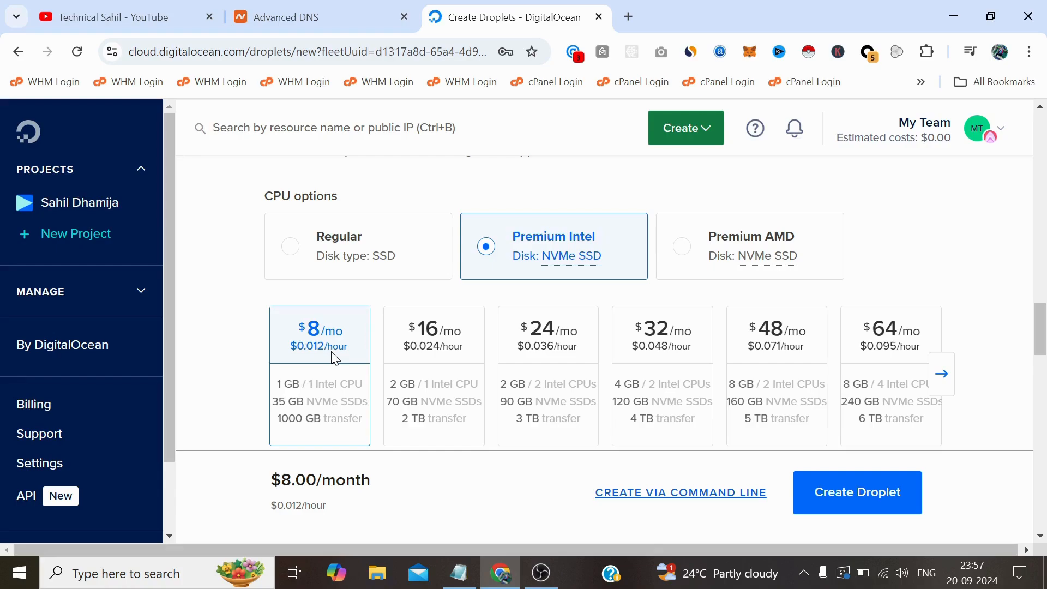
scroll("down", 3)
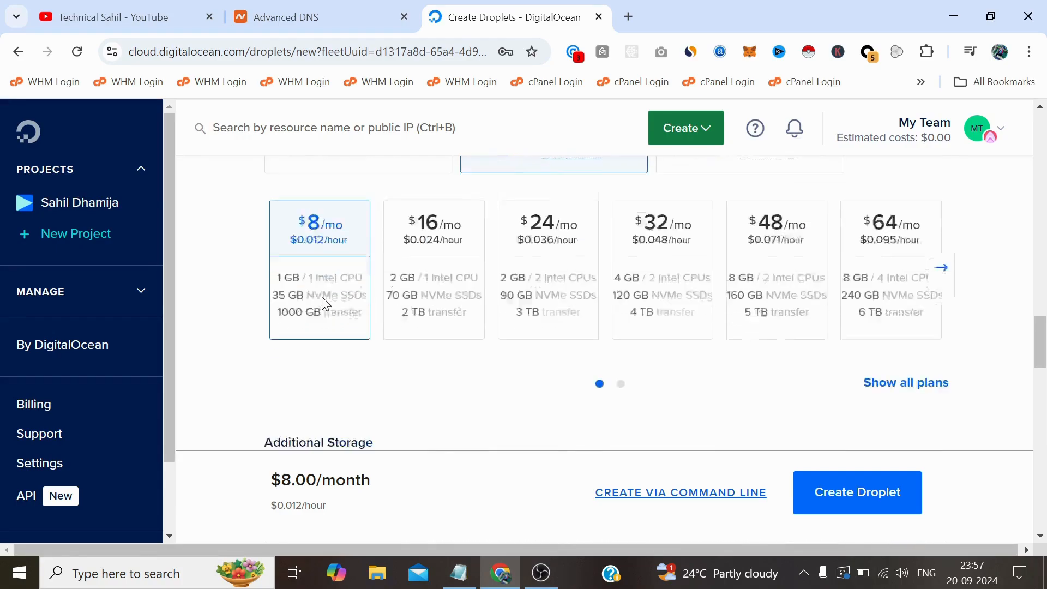
scroll("down", 3)
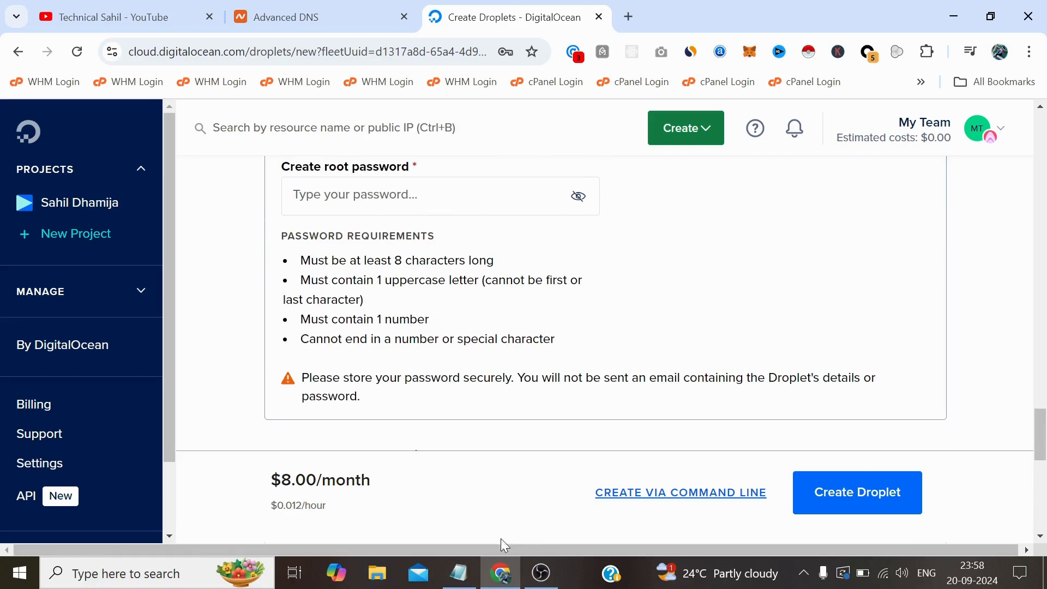
Step: Paste the password from Notepad as the root password and scroll to Finalize Details
right_click(117, 160)
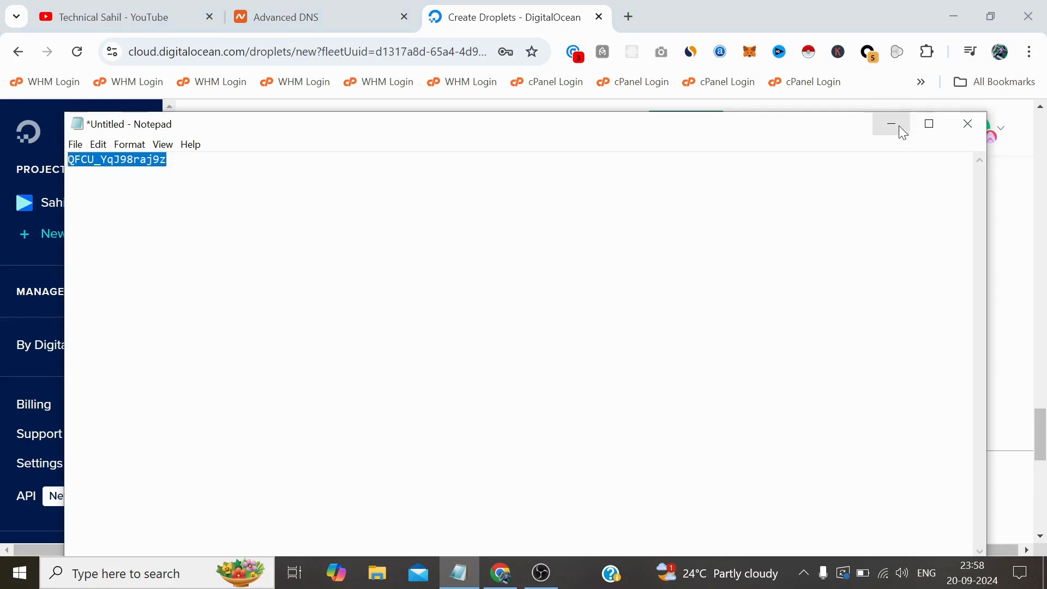
left_click(891, 124)
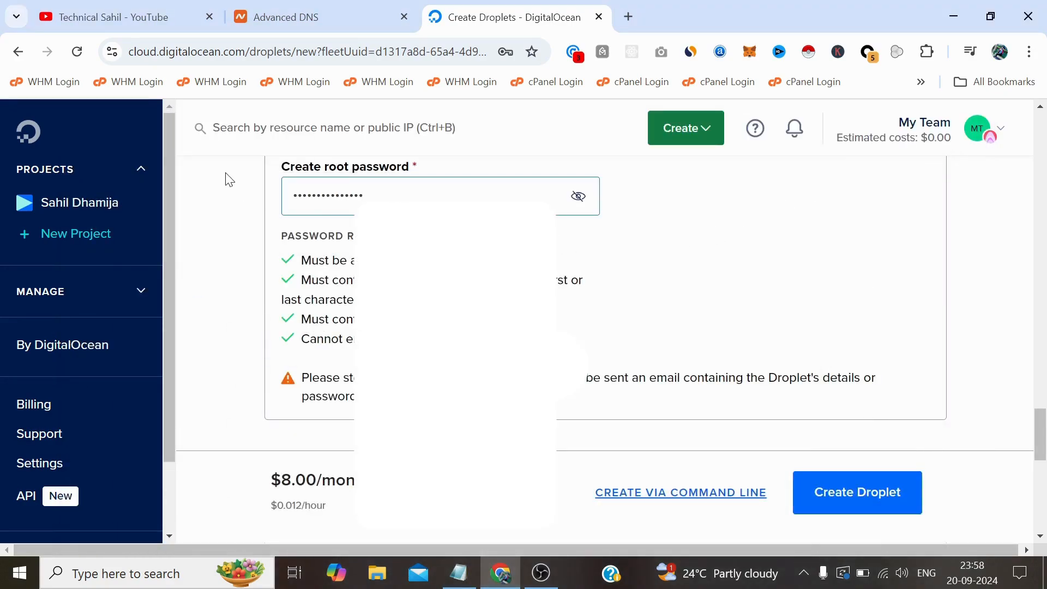
scroll("down", 3)
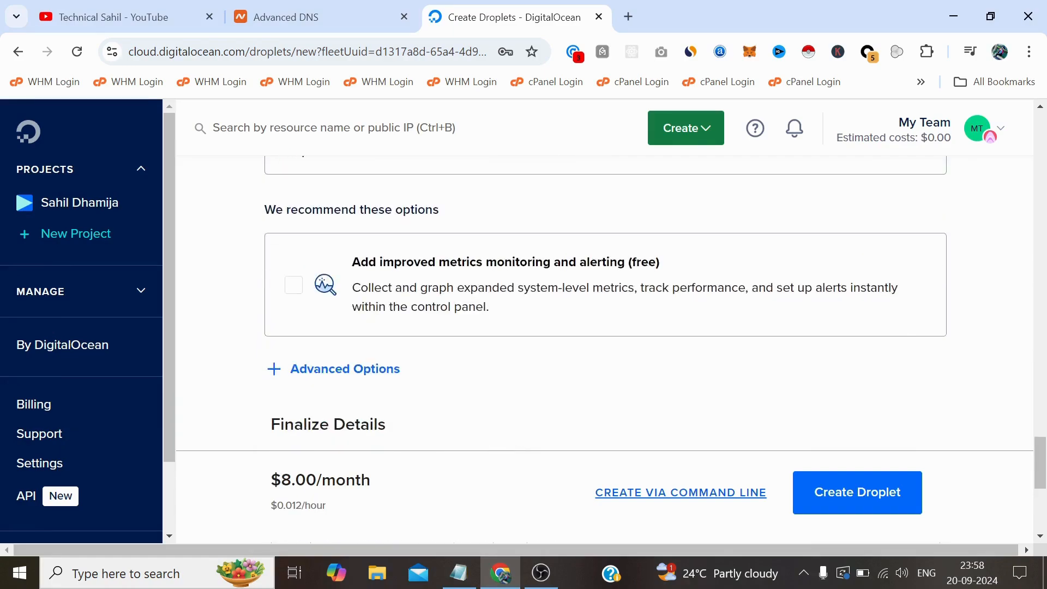
scroll("down", 3)
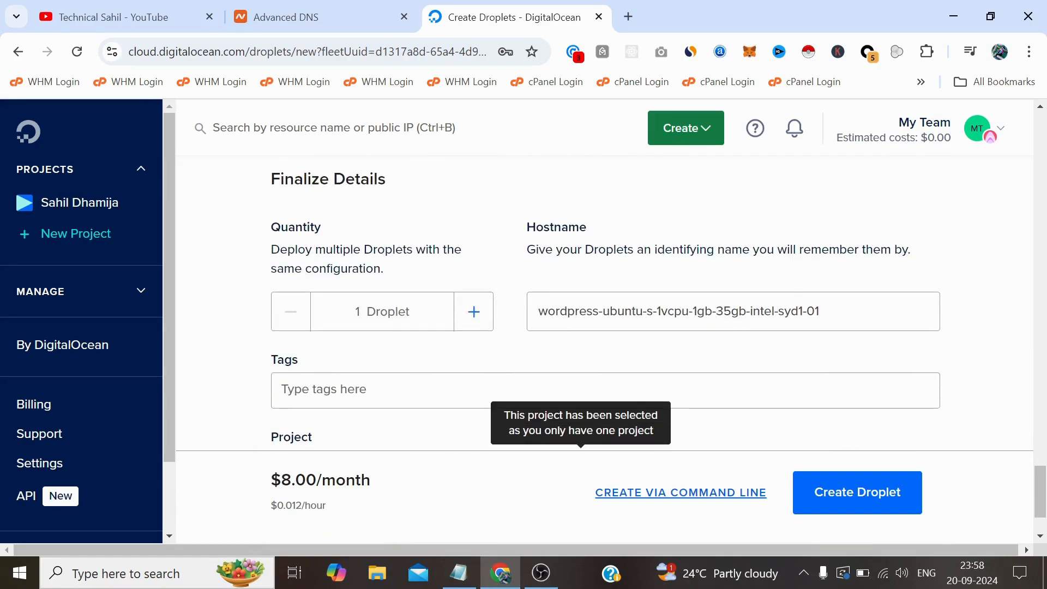
Step: Set the Droplet hostname to technicalsahil.live and create the Droplet
left_click(308, 17)
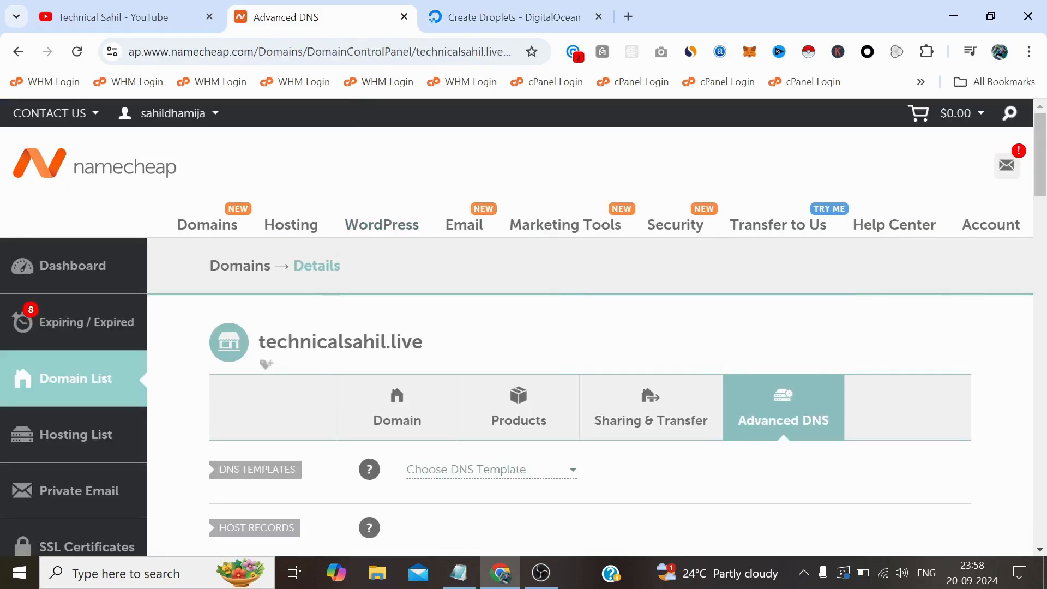
double_click(341, 342)
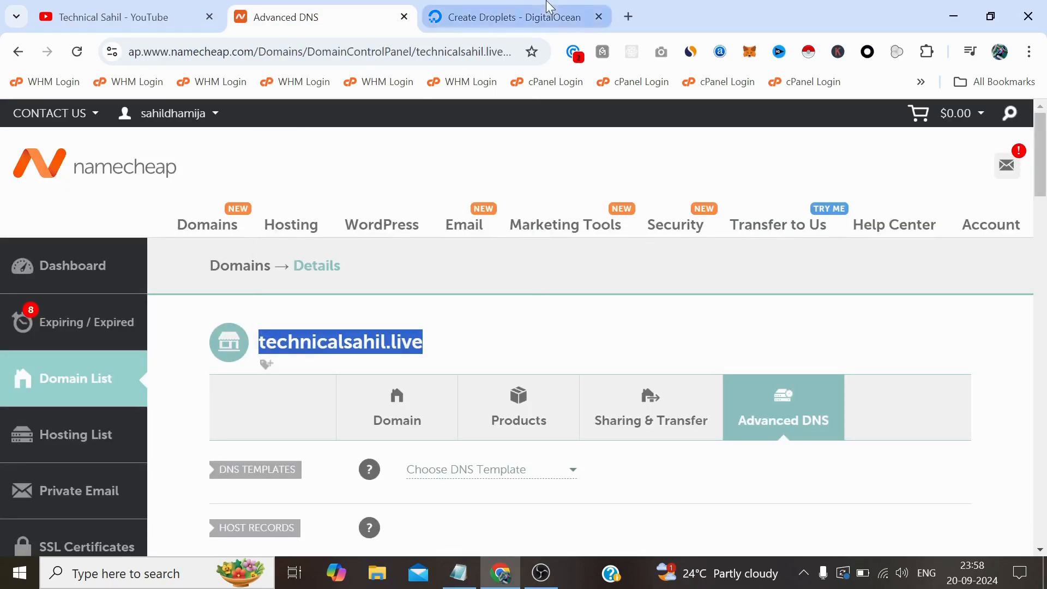
left_click(514, 17)
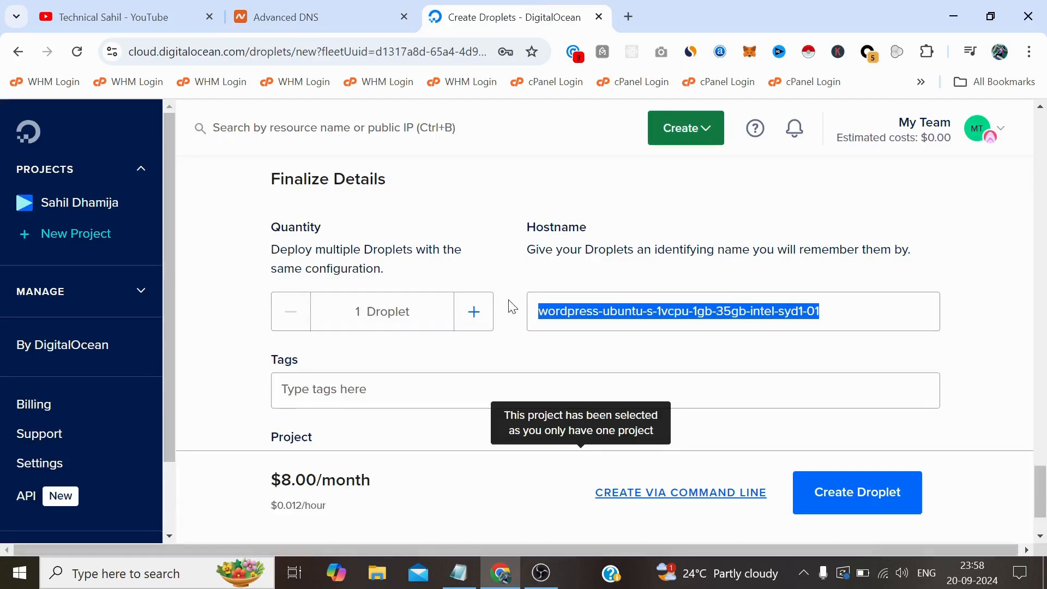
type("technicalsahil.live")
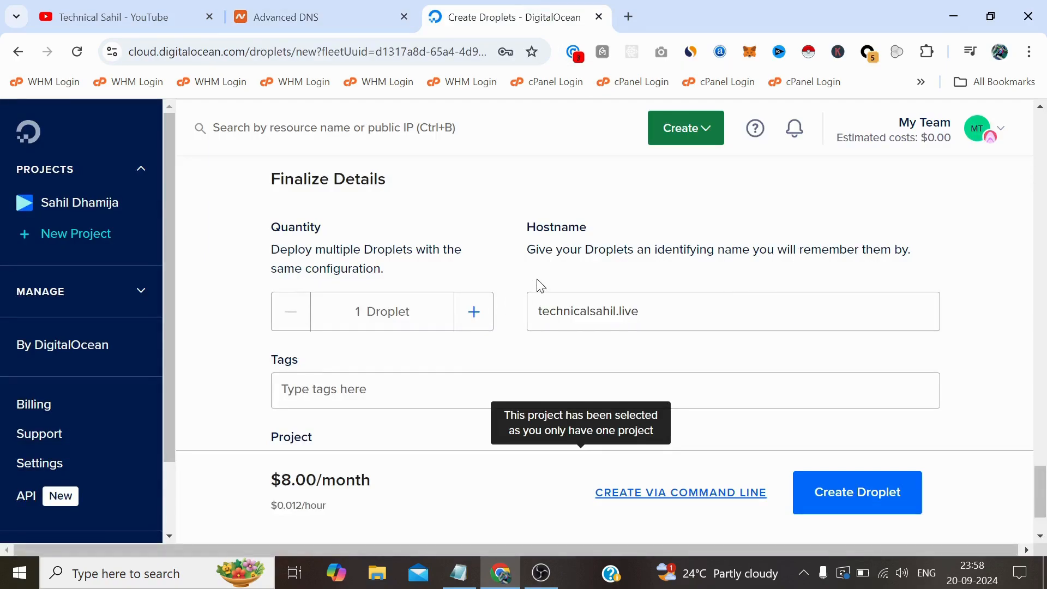
scroll("down", 3)
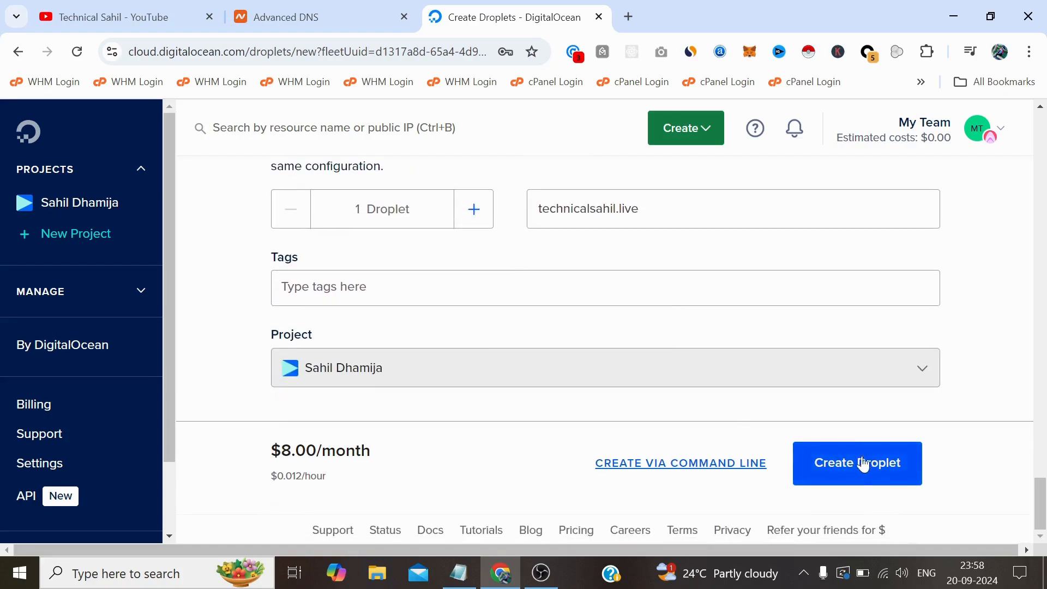
mouse_move(887, 477)
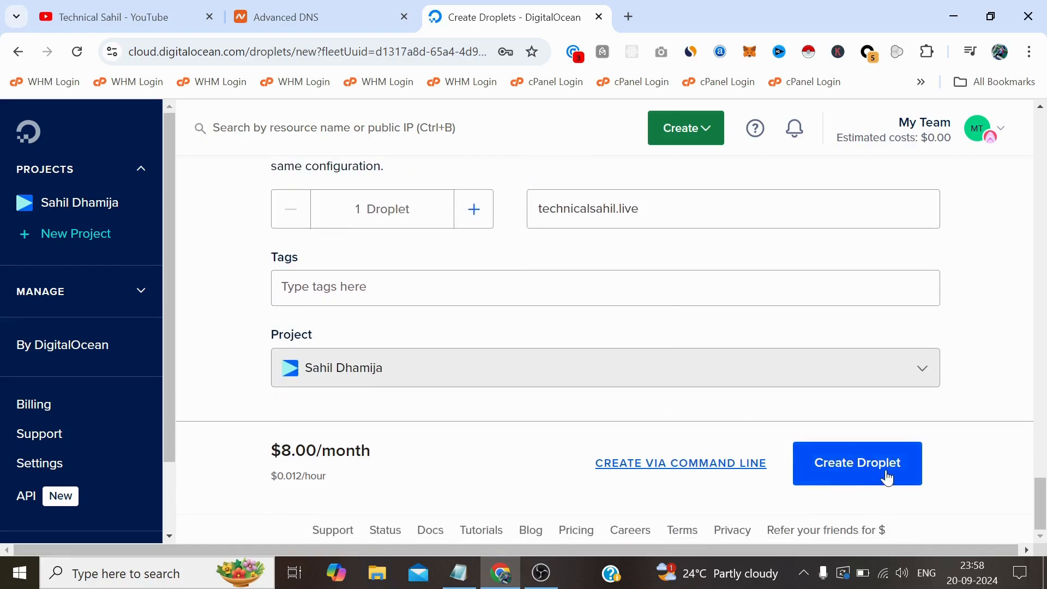
left_click(857, 463)
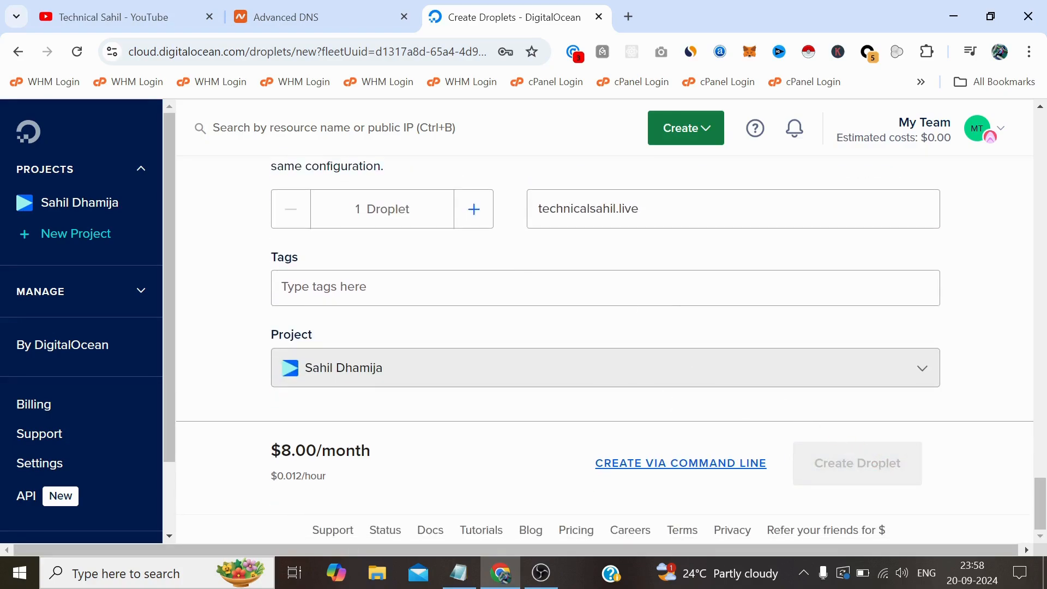
Step: Dismiss the save-password prompt and copy the droplet IP 170.64.239.13
left_click(857, 463)
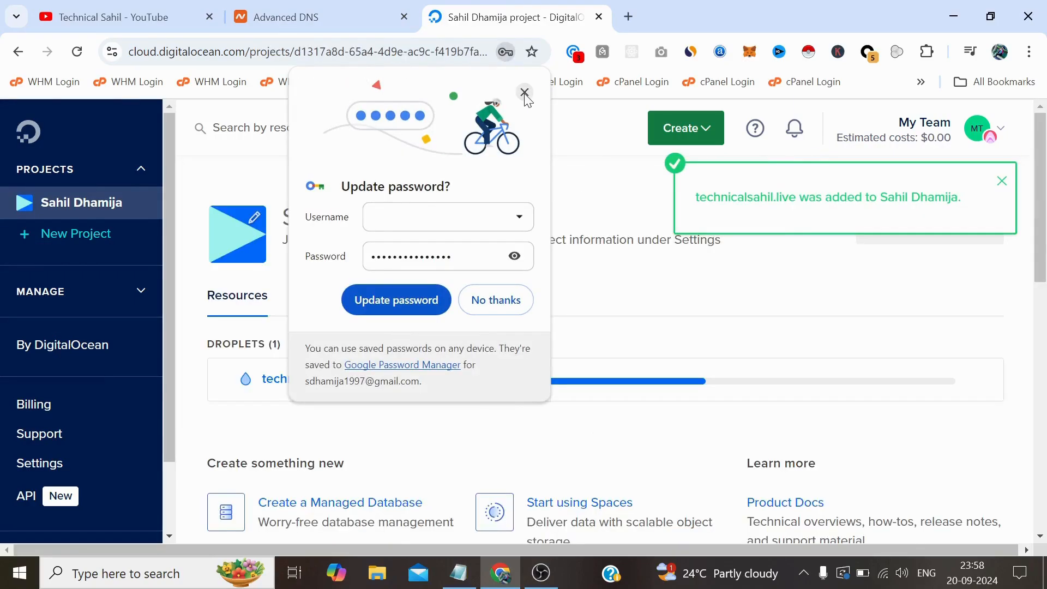
left_click(525, 92)
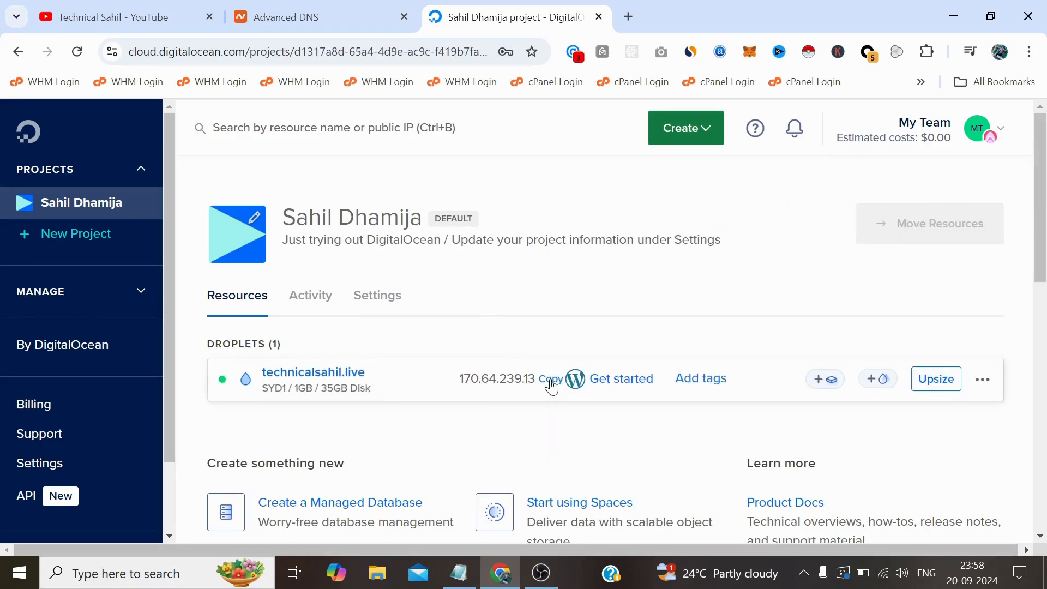
left_click(551, 378)
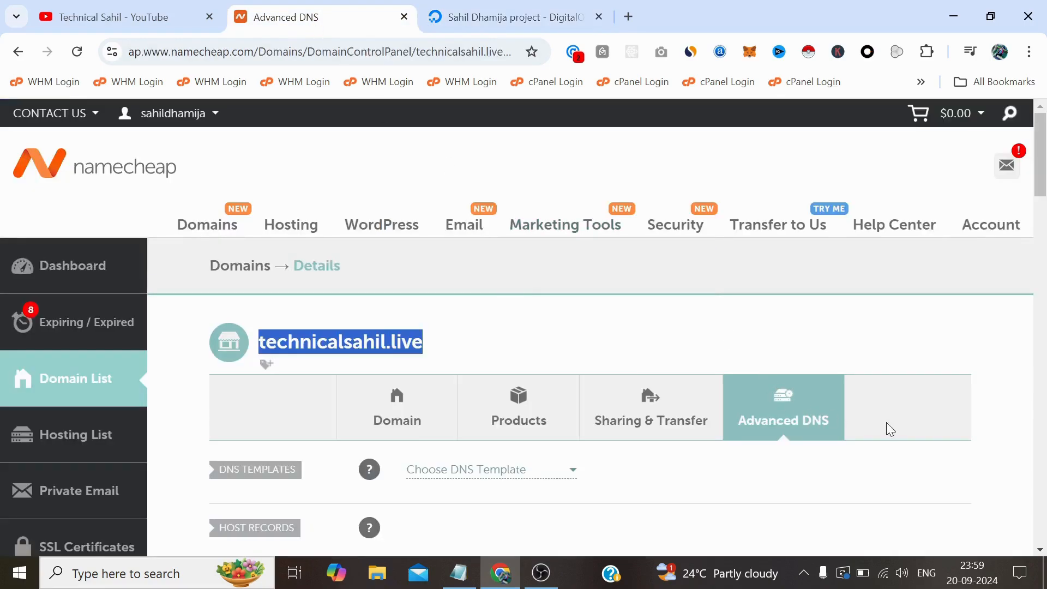
Step: Add an A record @ pointing to 170.64.239.13 in Namecheap Advanced DNS
scroll("down", 3)
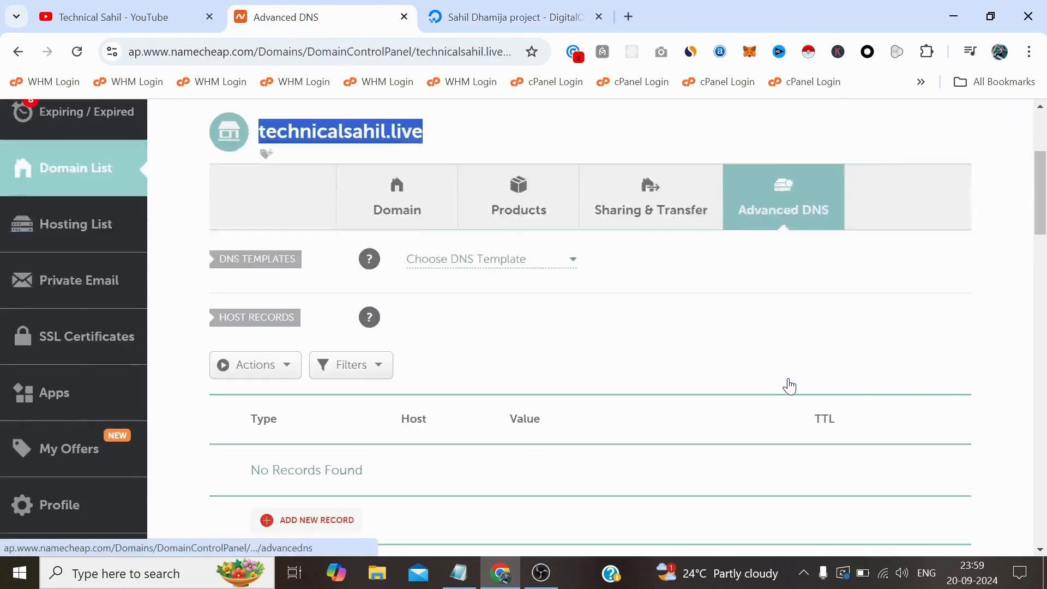
scroll("down", 3)
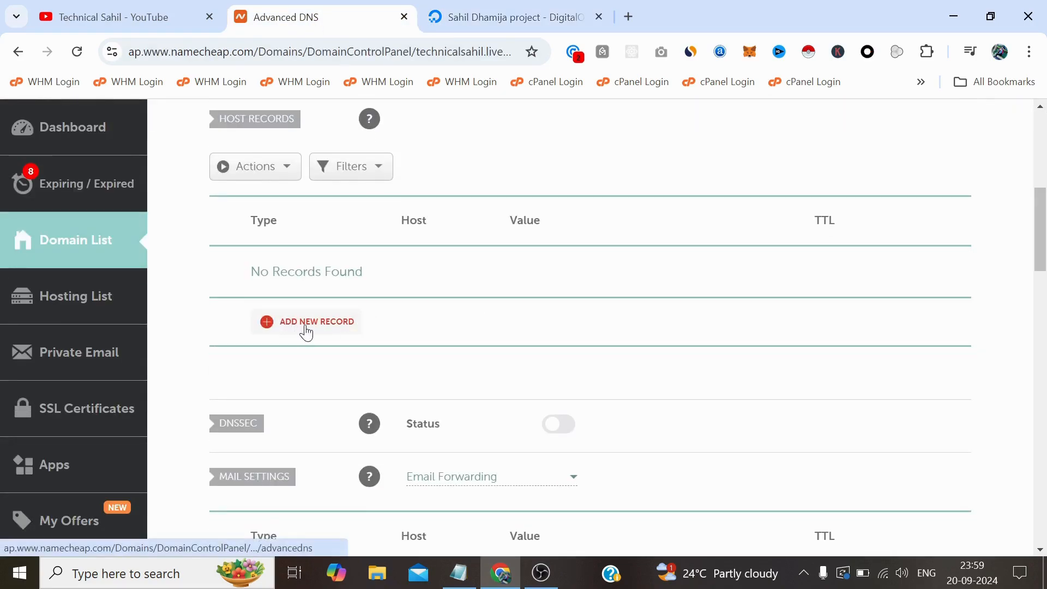
left_click(307, 321)
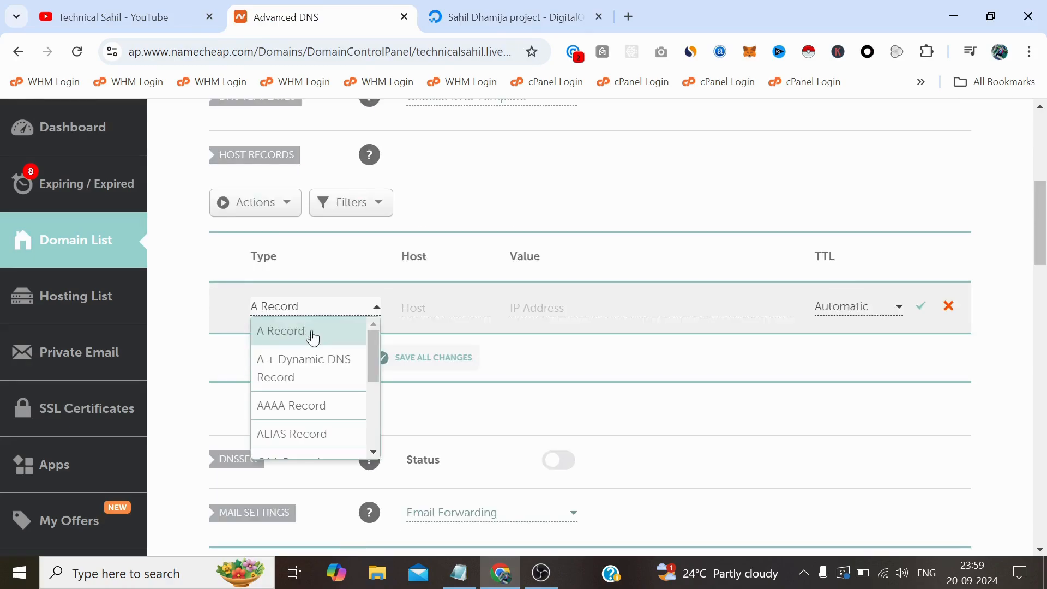
left_click(280, 331)
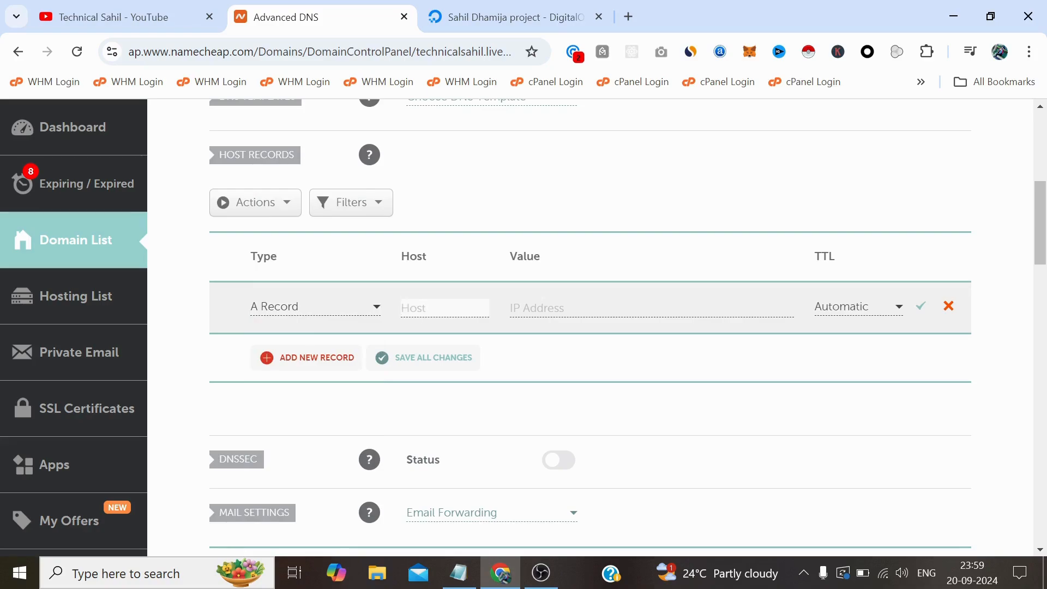
type("170.64.239.13")
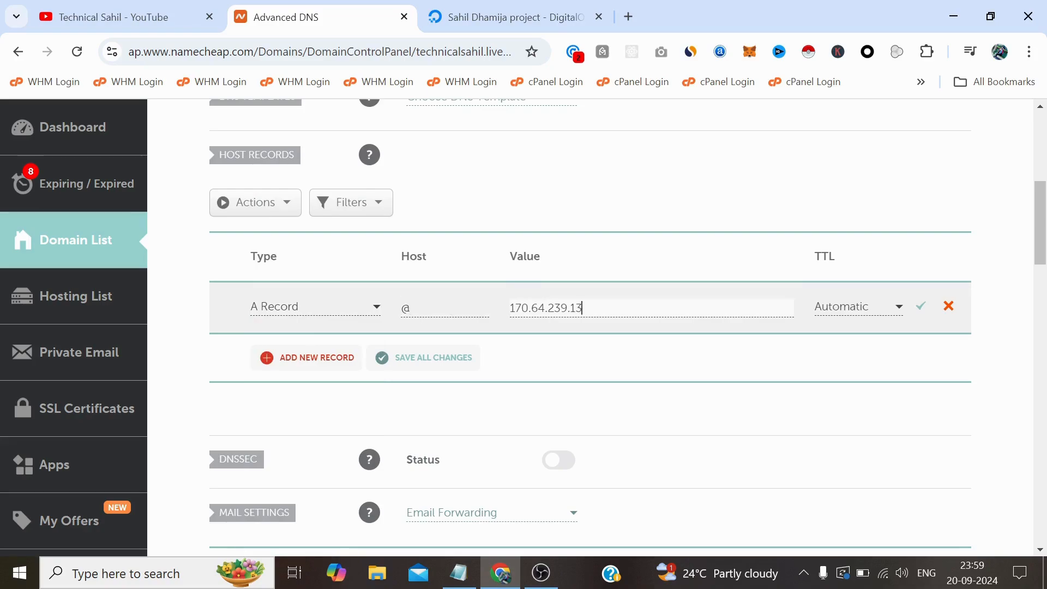
Step: Add a www CNAME record to technicalsahil.live, save all changes, and return to DigitalOcean
left_click(305, 358)
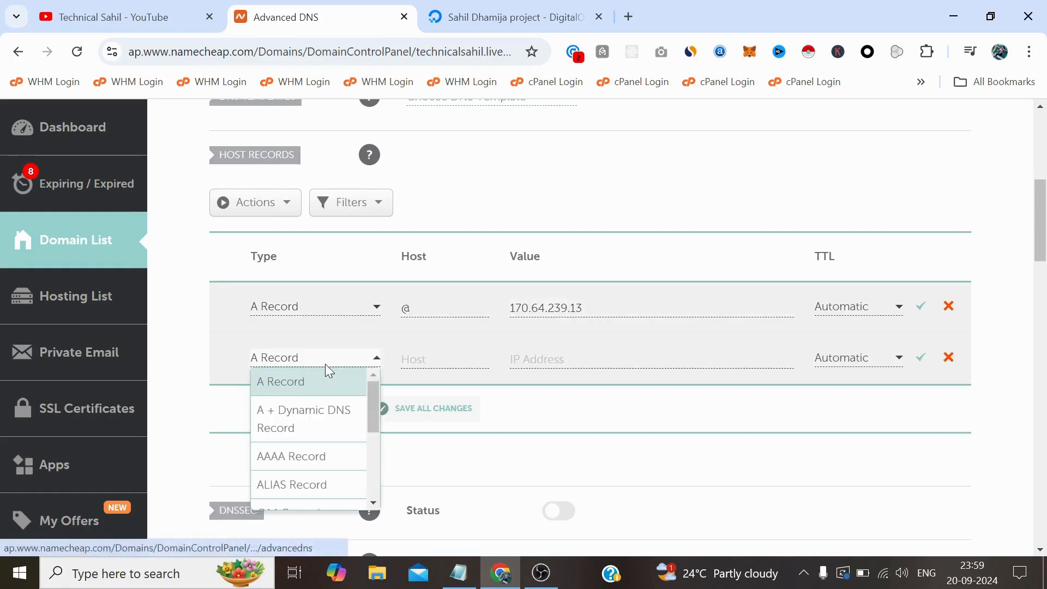
scroll("down", 3)
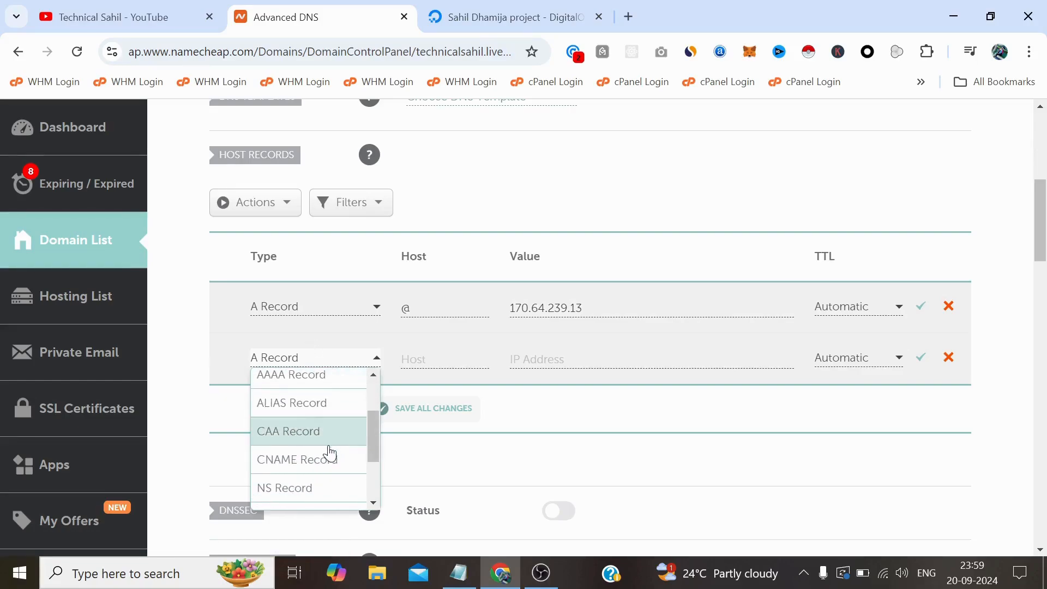
left_click(296, 460)
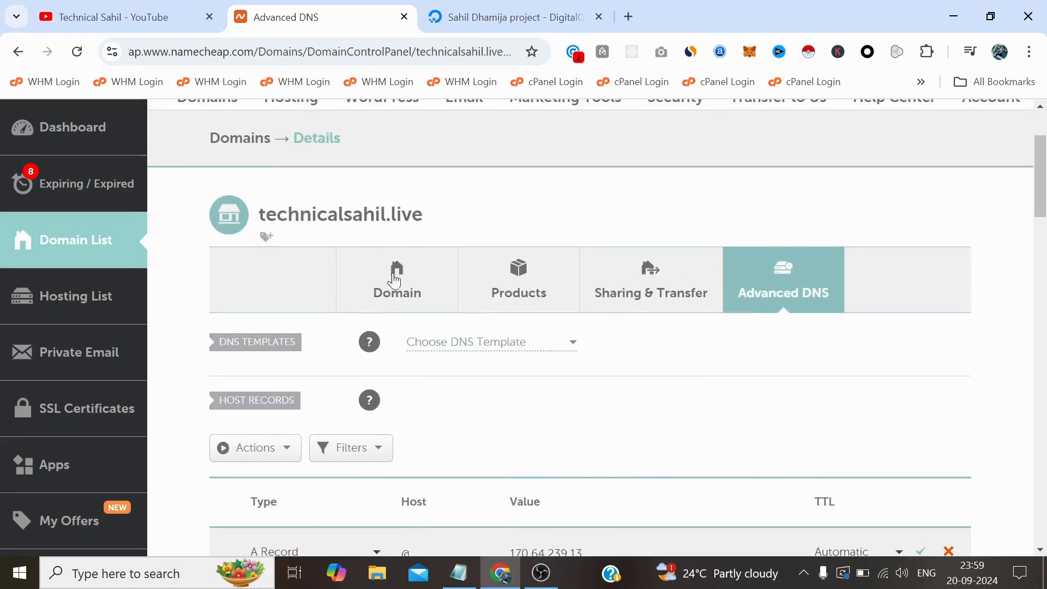
double_click(339, 214)
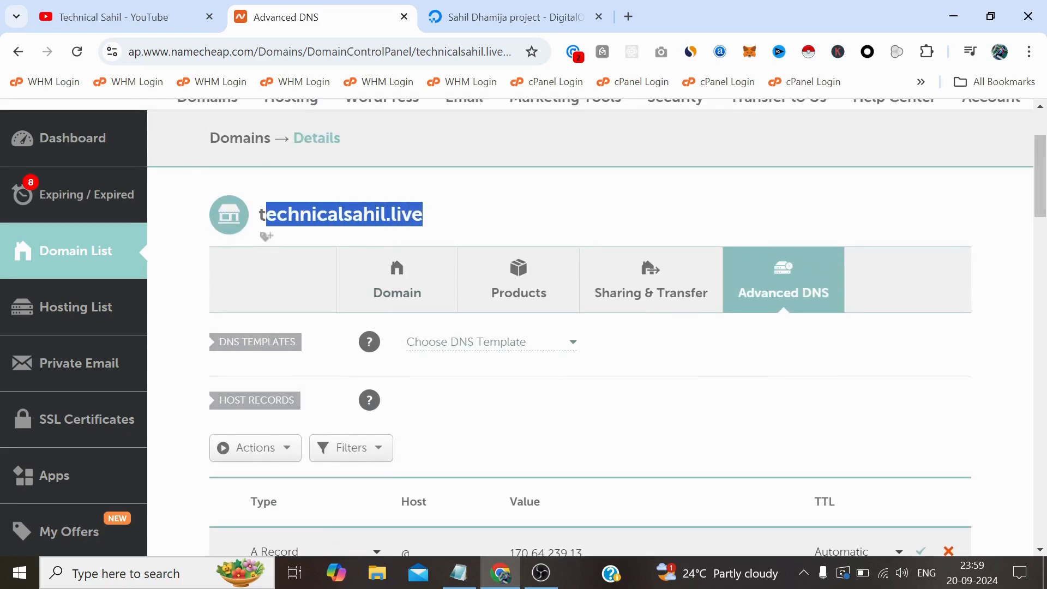
scroll("down", 3)
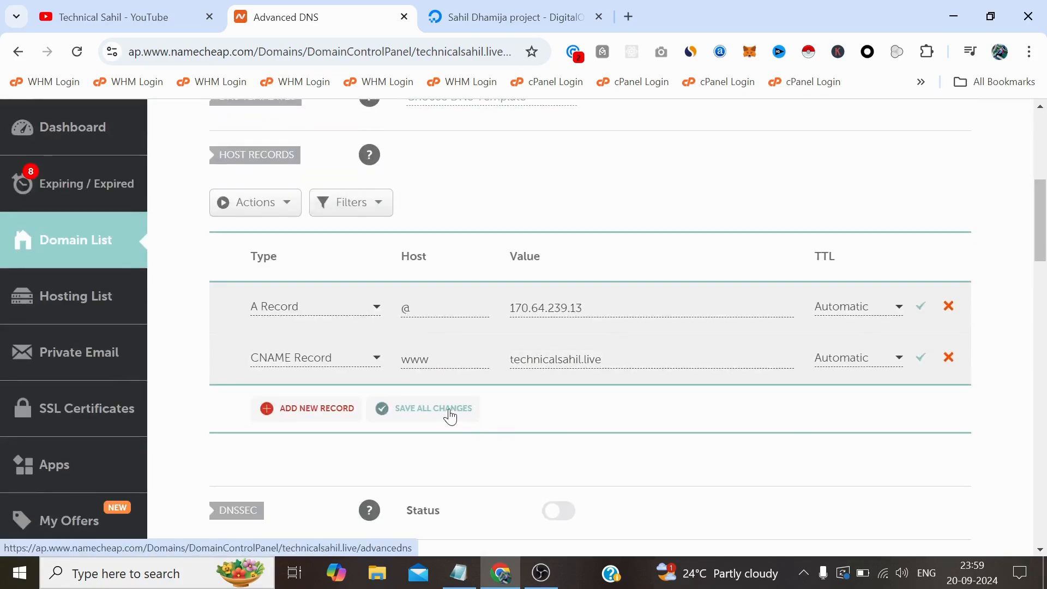
left_click(433, 409)
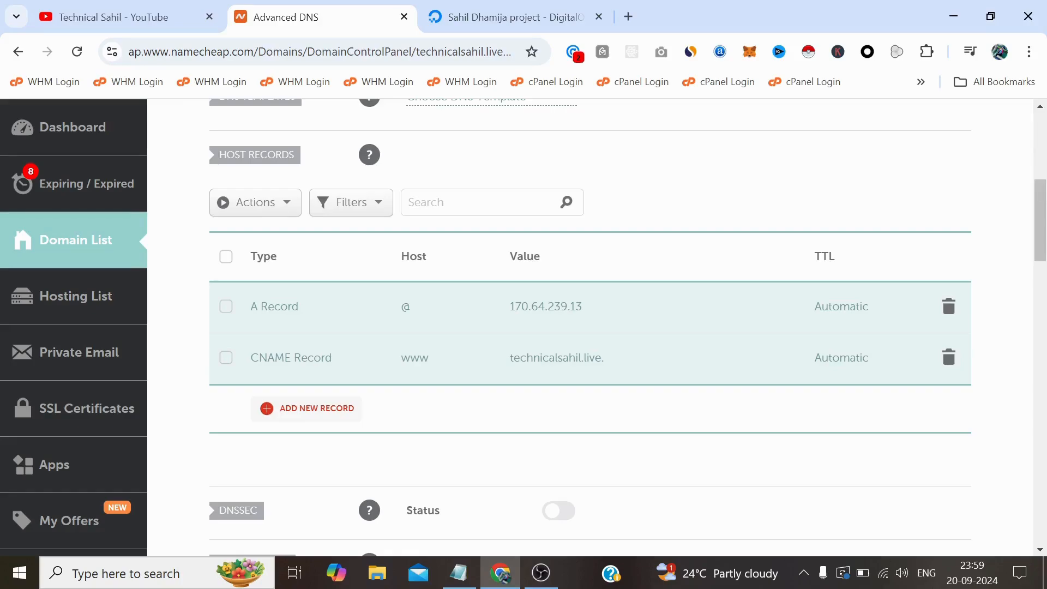
left_click(510, 17)
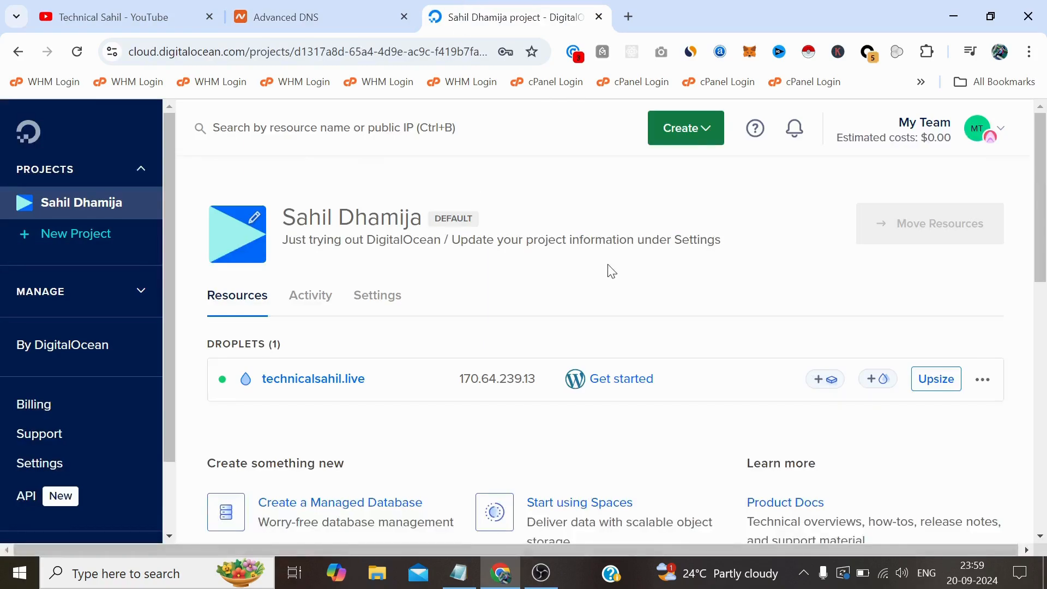
mouse_move(834, 404)
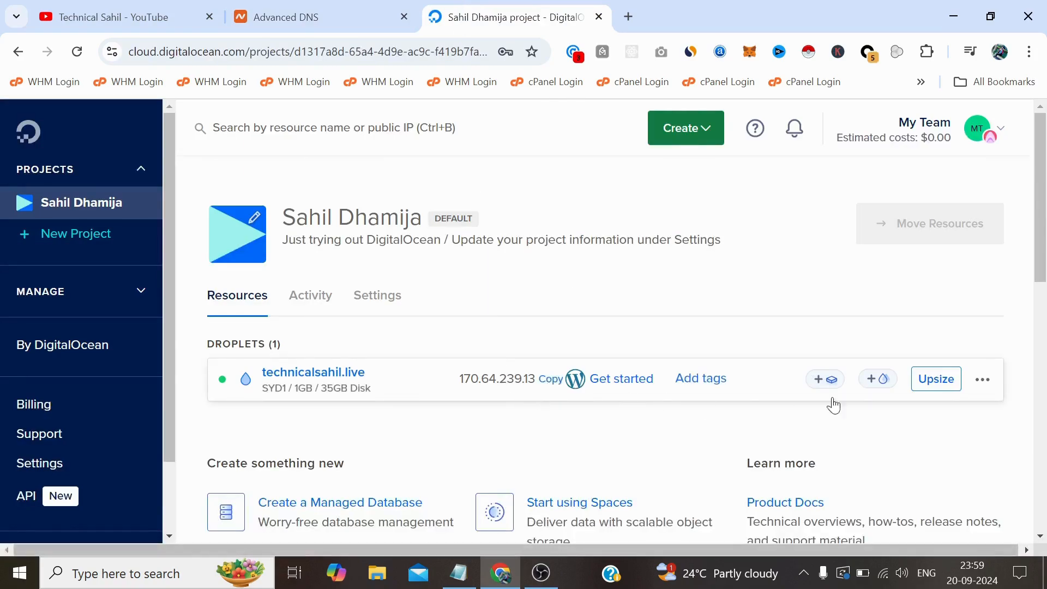
Step: Open the technicalsahil.live droplet's page and launch its web console
left_click(313, 372)
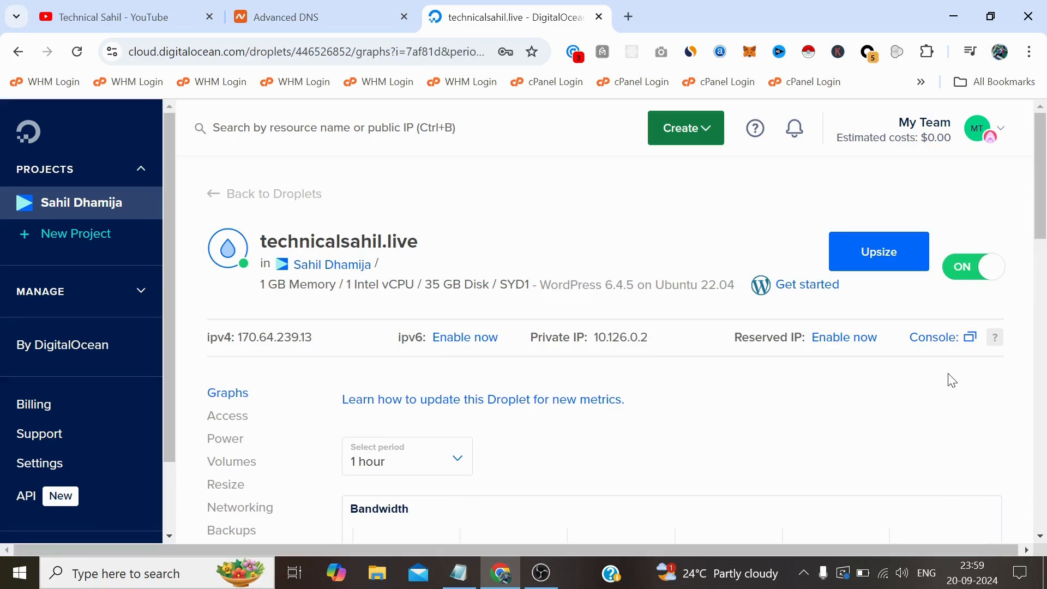
mouse_move(937, 364)
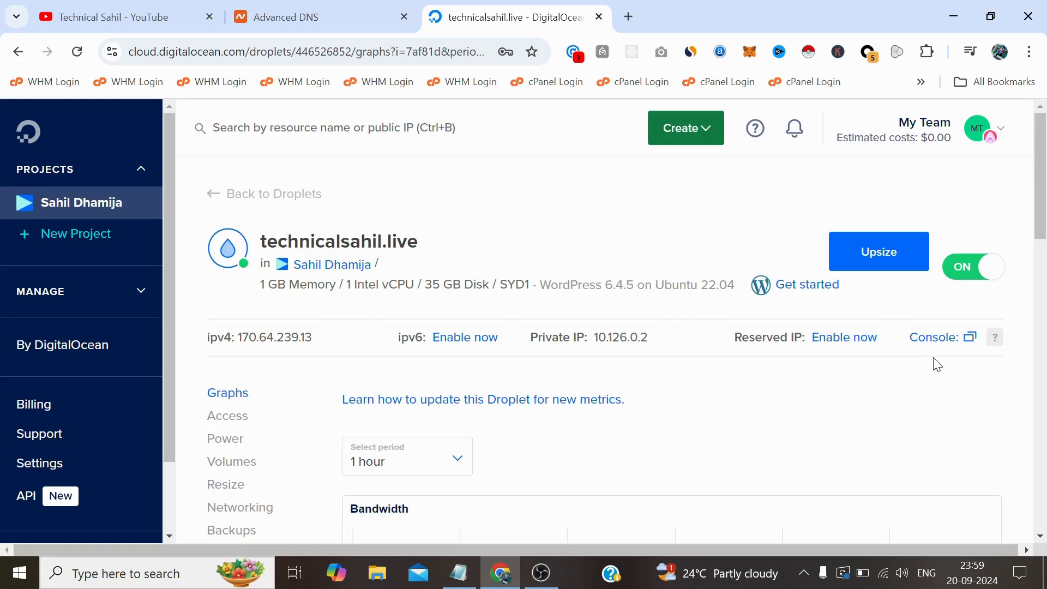
mouse_move(936, 340)
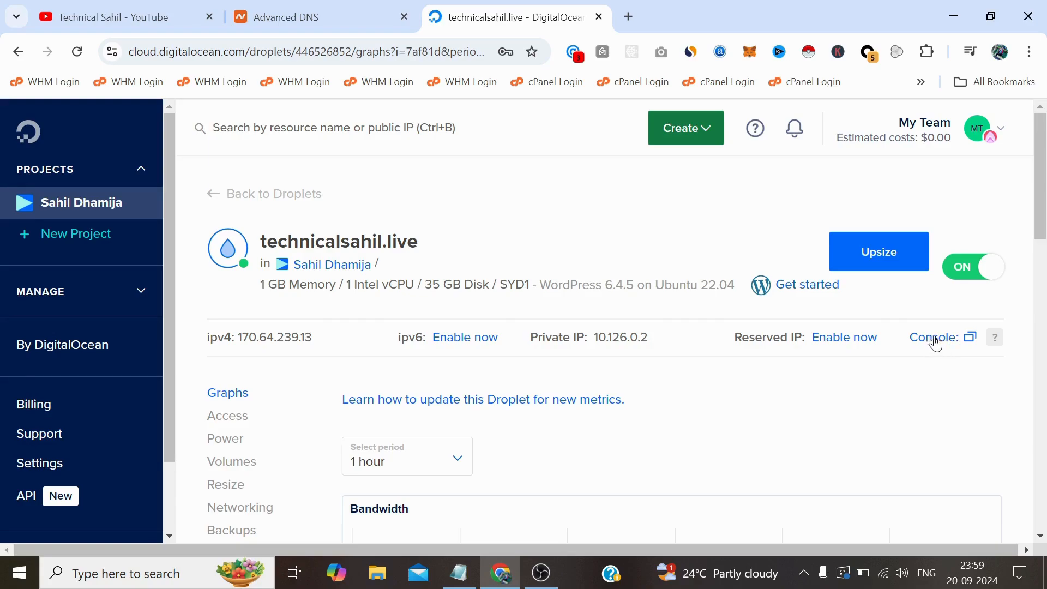
mouse_move(946, 344)
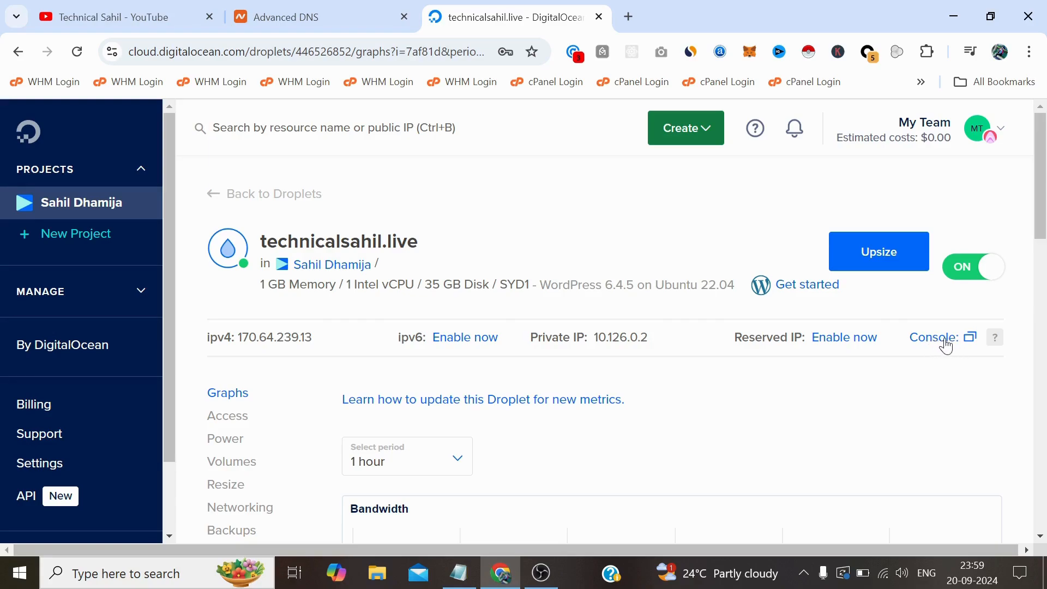
left_click(970, 337)
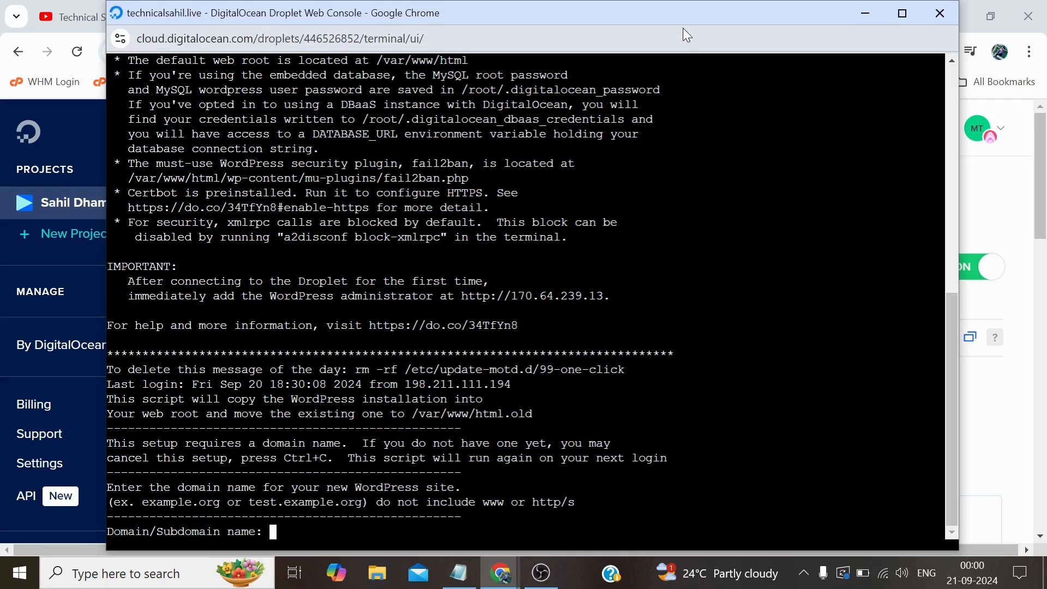
type("t")
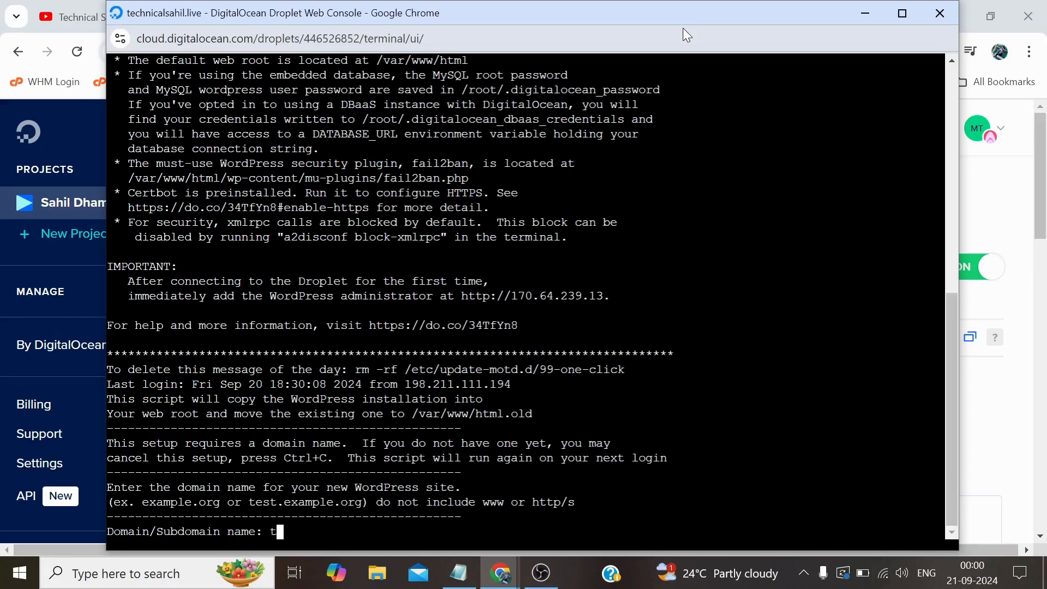
type("echnical")
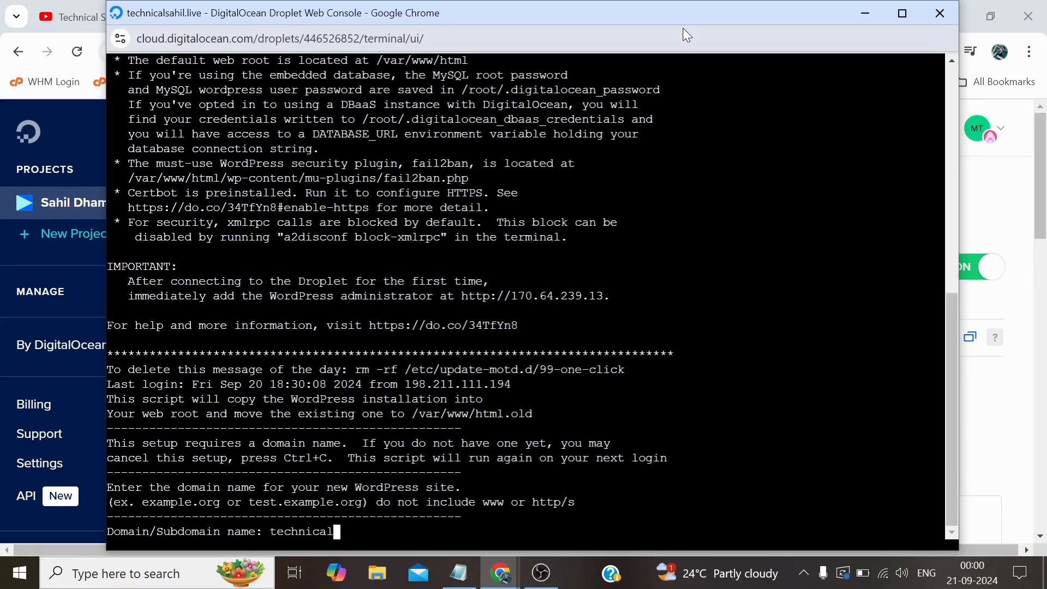
type("sahi")
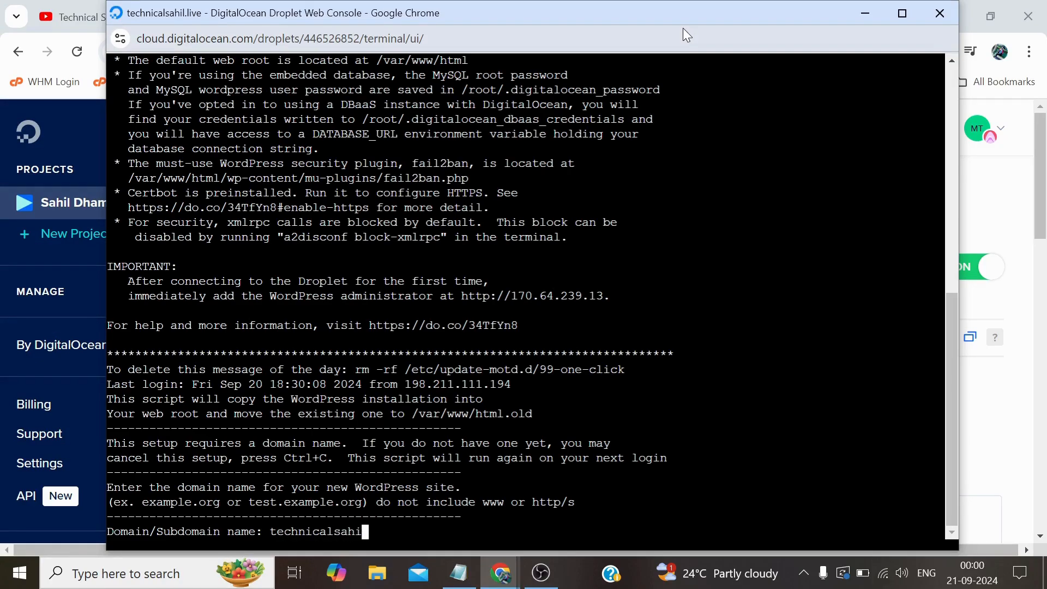
type("l.live")
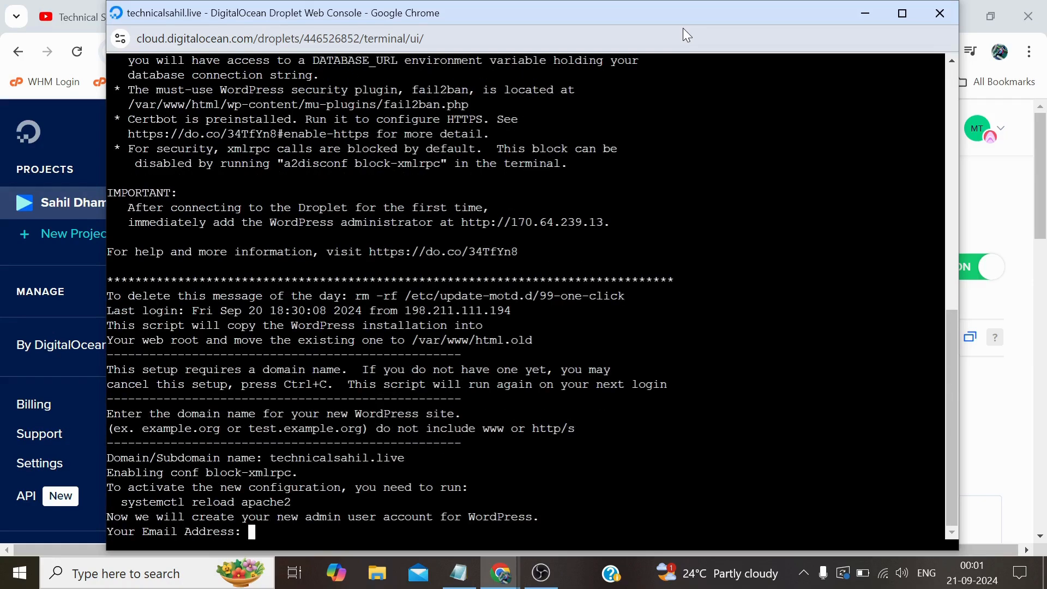
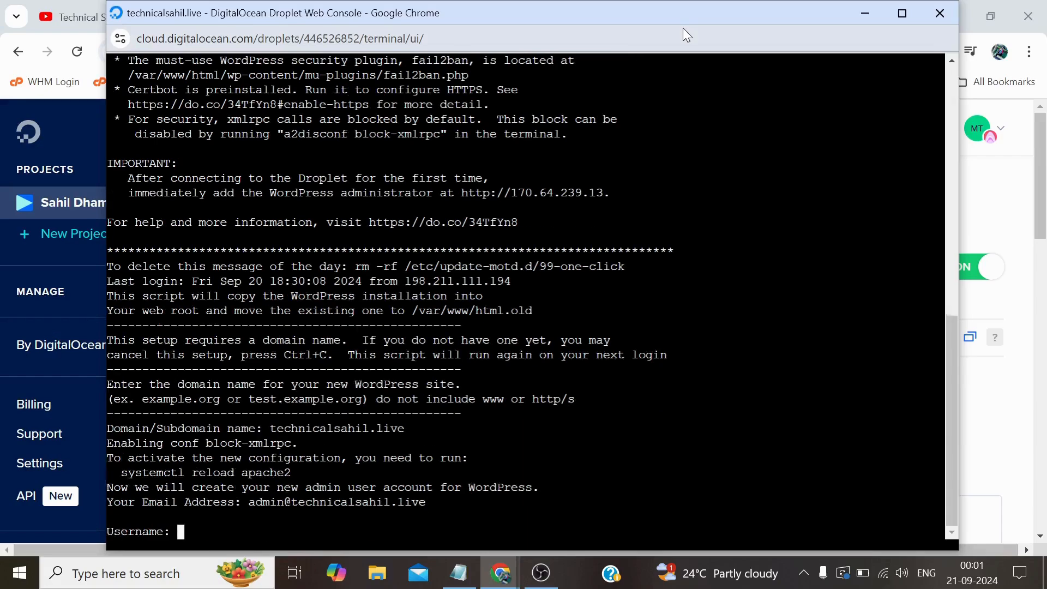
Step: Enter username admin and blog title My Blog, then confirm with y
type("ad")
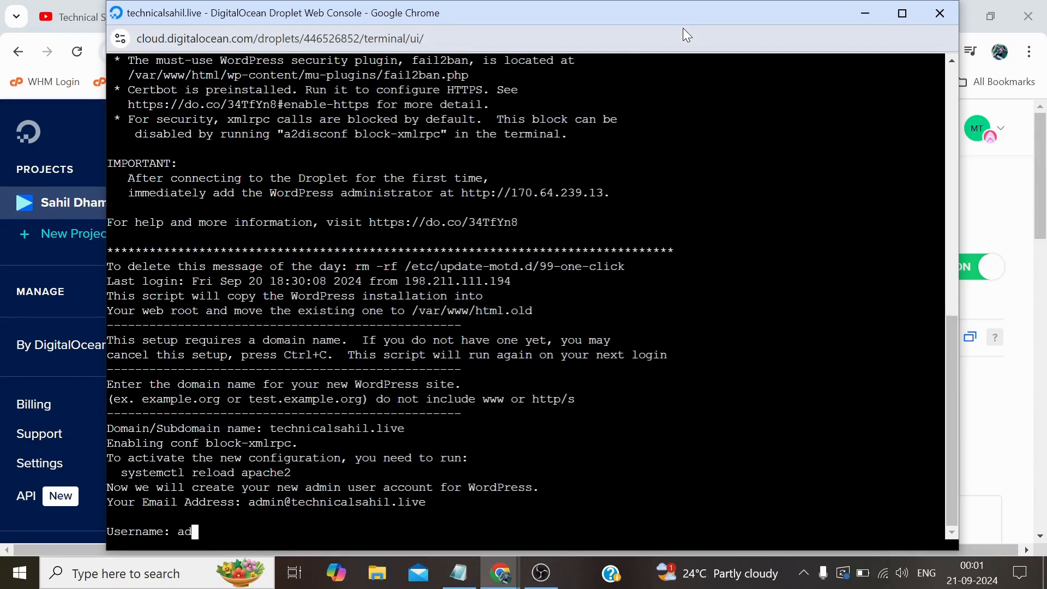
type("min")
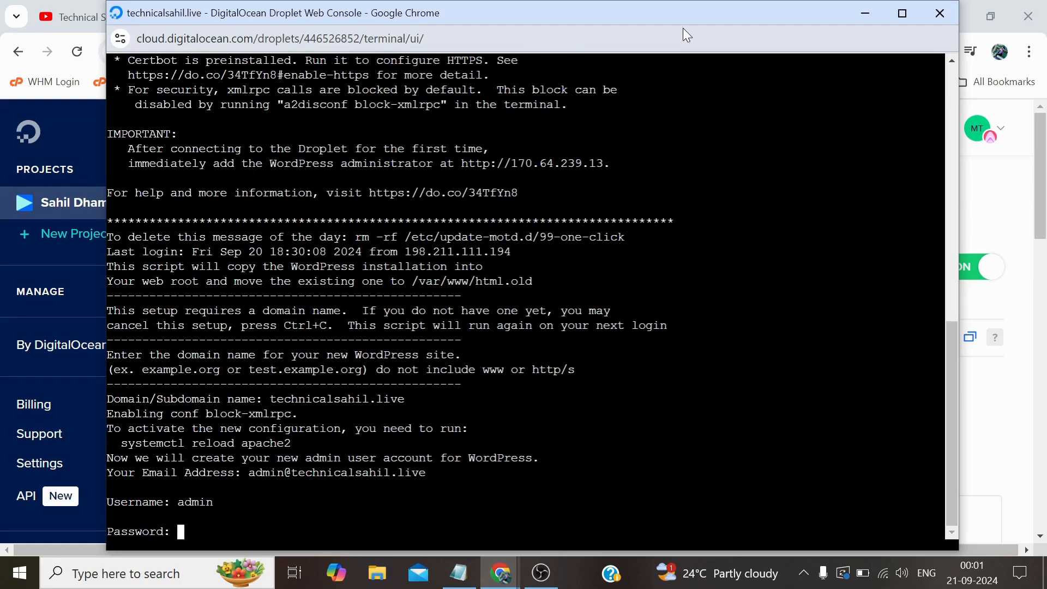
key("Enter")
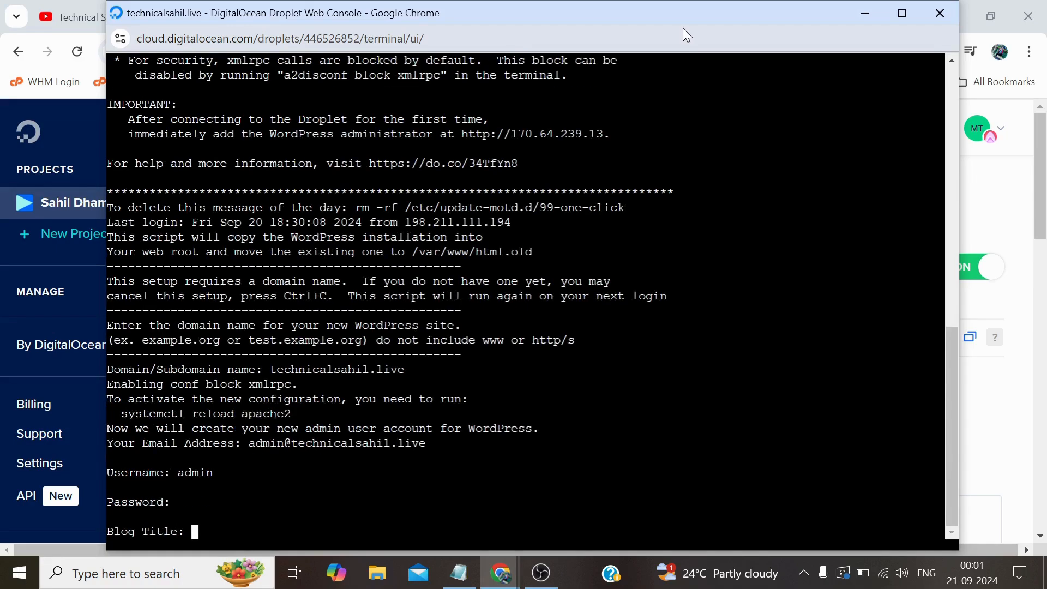
type("M")
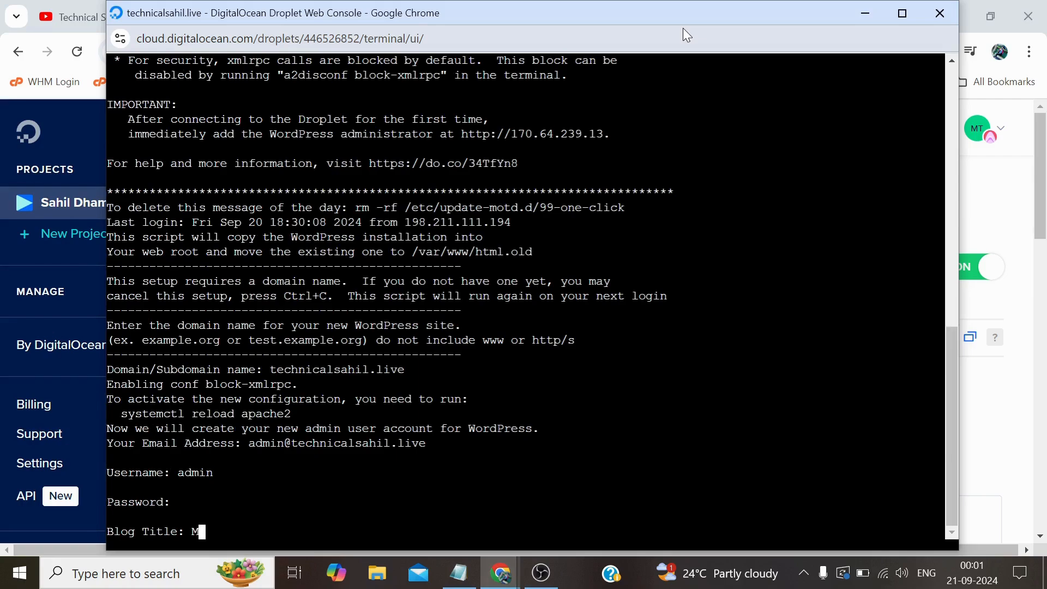
type("y Blog")
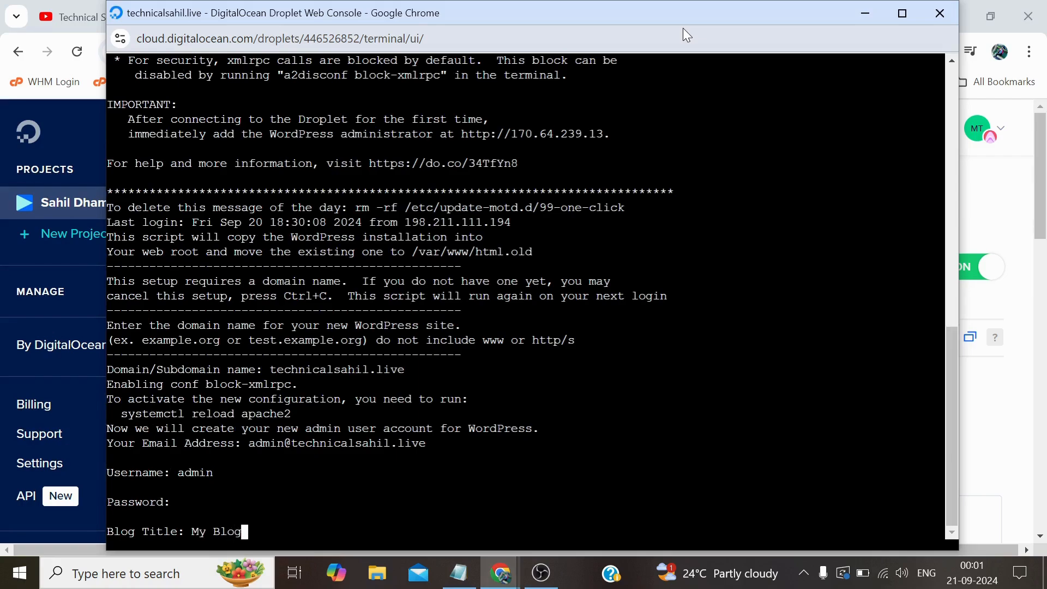
key("Enter")
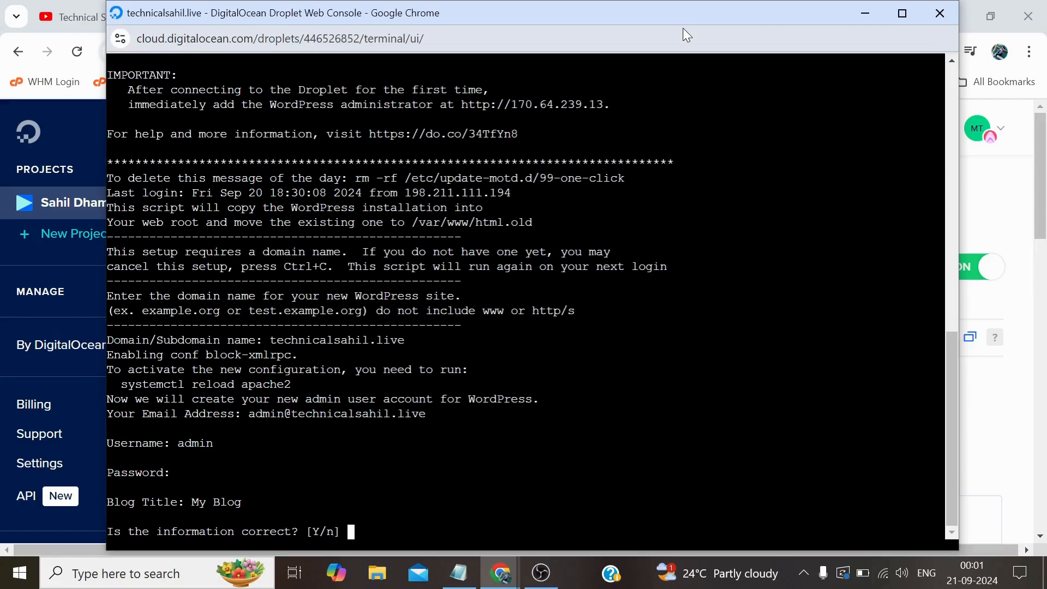
type("y")
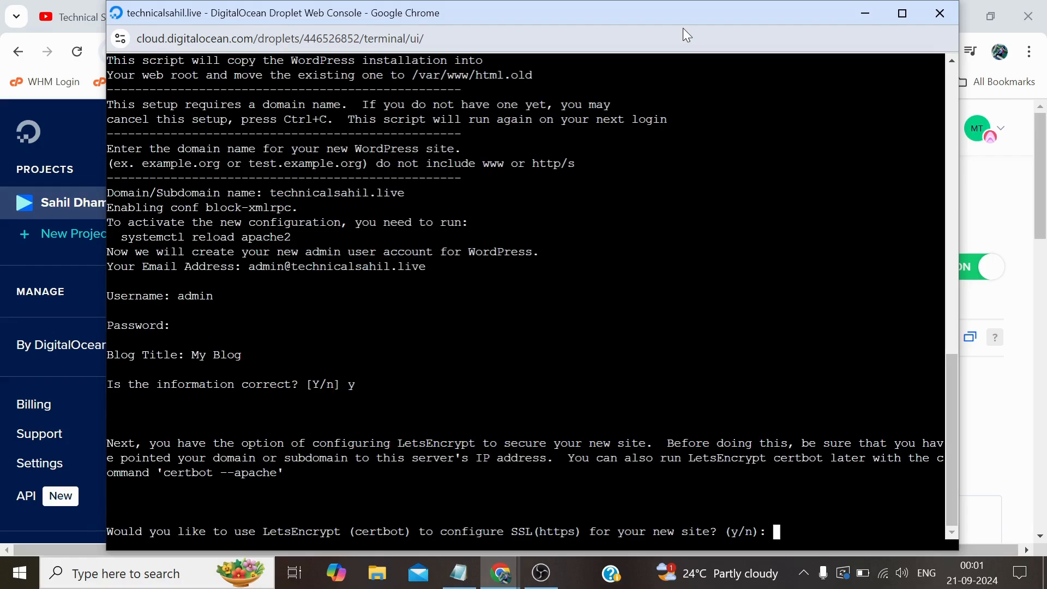
Step: Accept the Let's Encrypt certbot prompt, submit the admin contact email, and answer the email-sharing question
type("y")
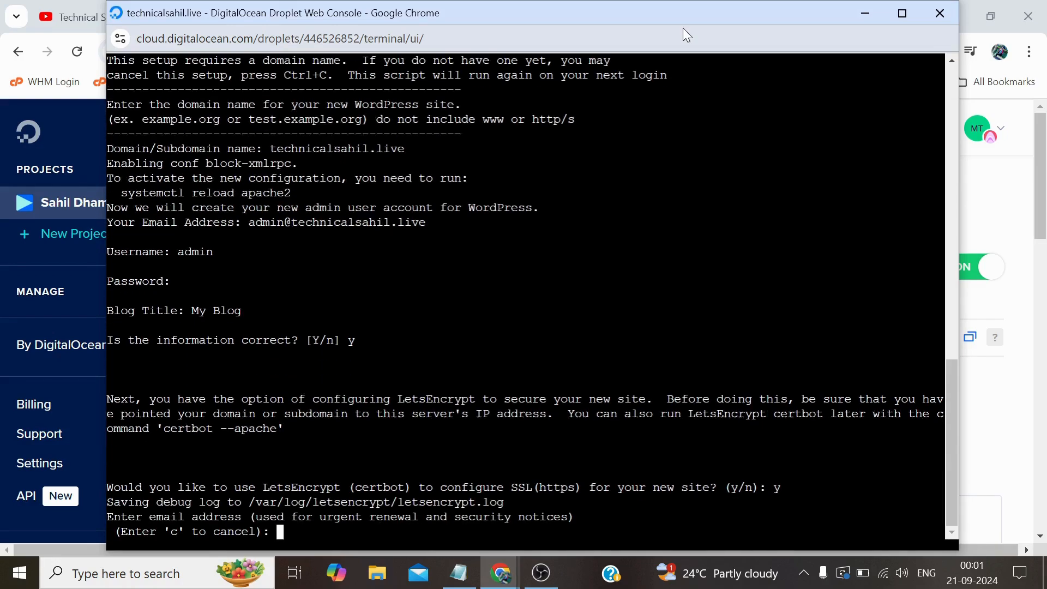
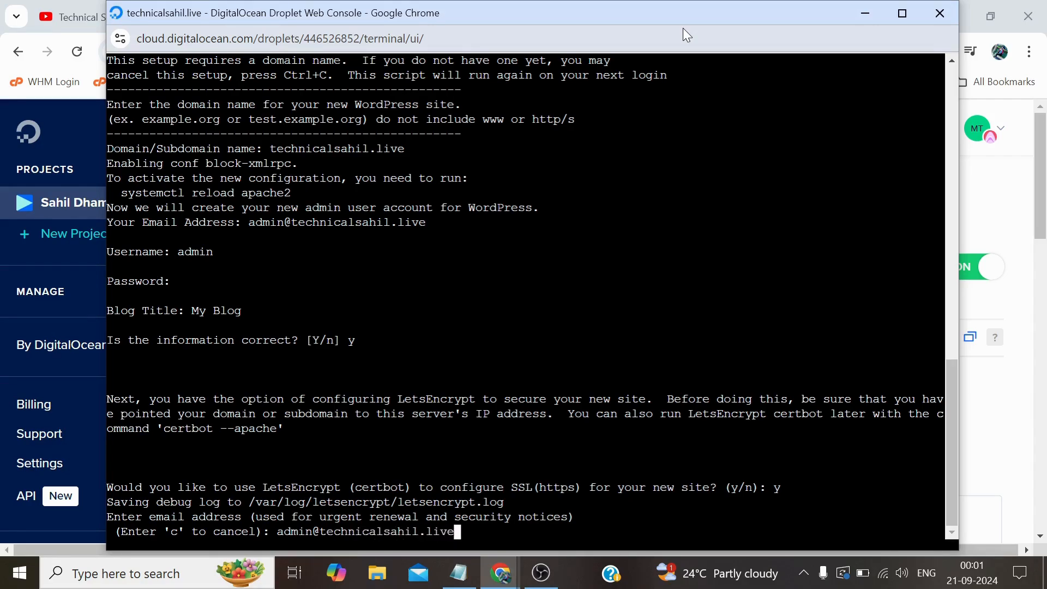
key("enter")
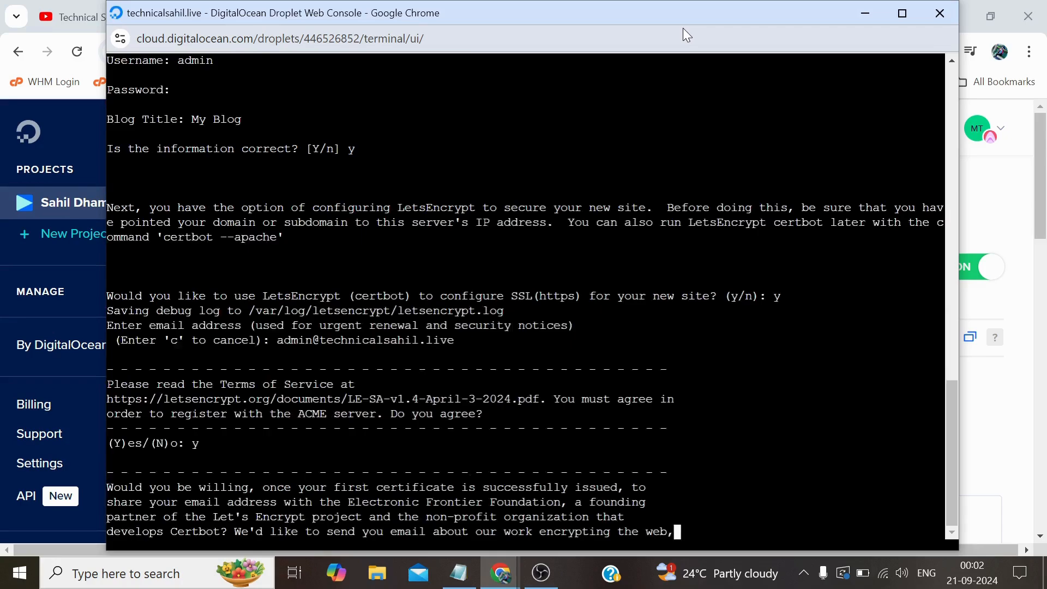
key("Return")
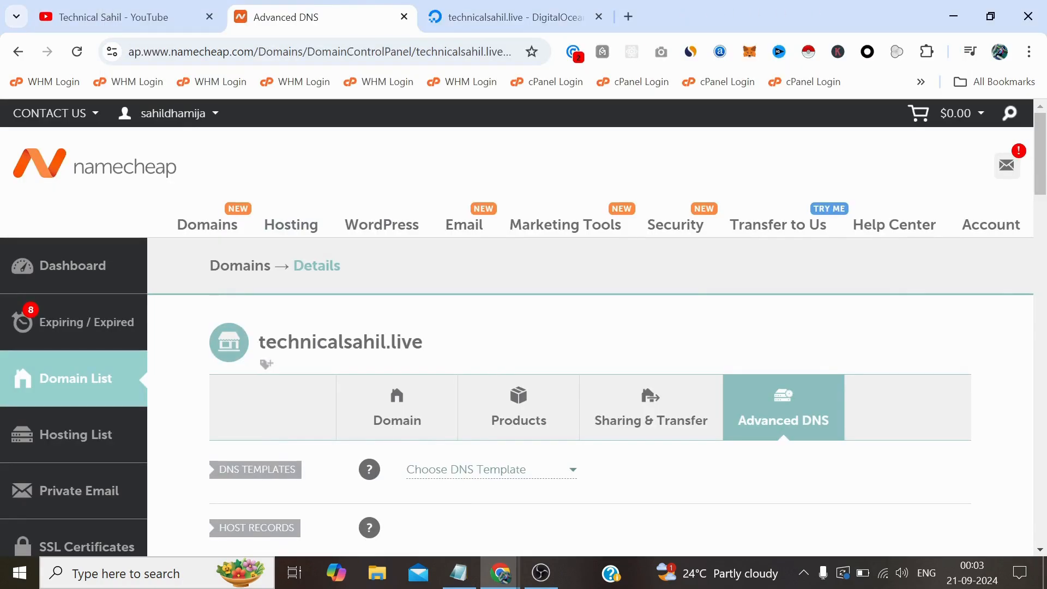
Step: Copy the technicalsahil.live domain name from Namecheap into a new browser tab
right_click(340, 342)
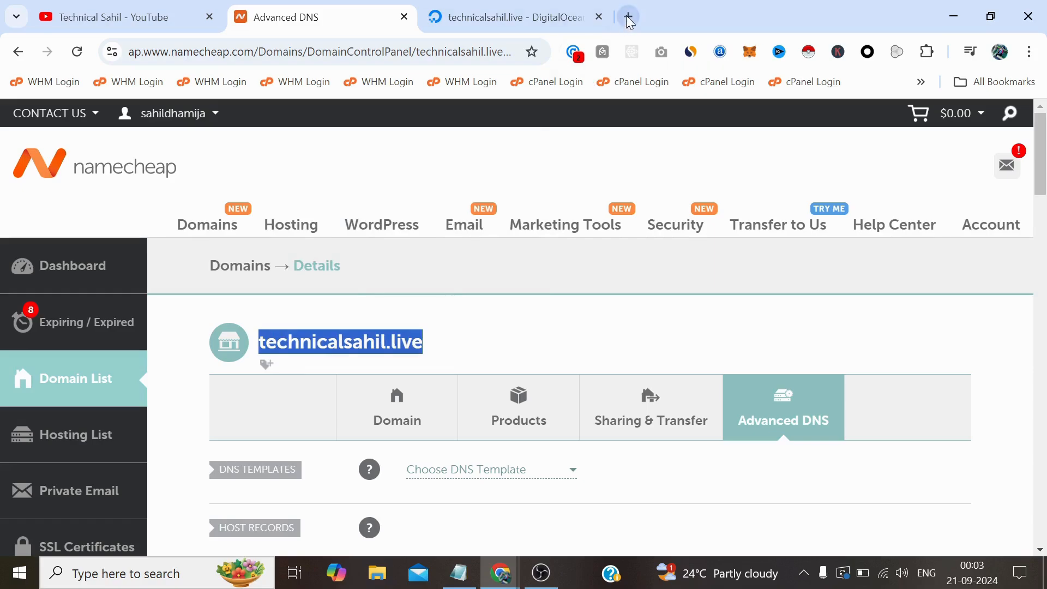
left_click(628, 17)
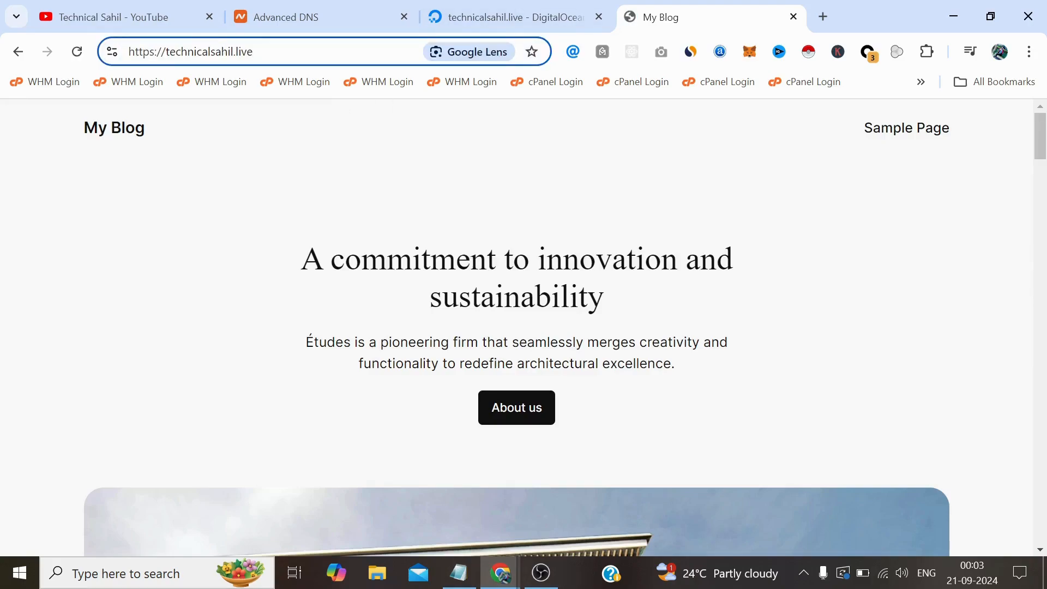
Step: Log in at technicalsahil.live/wp-admin as user admin with the account password
left_click(234, 52)
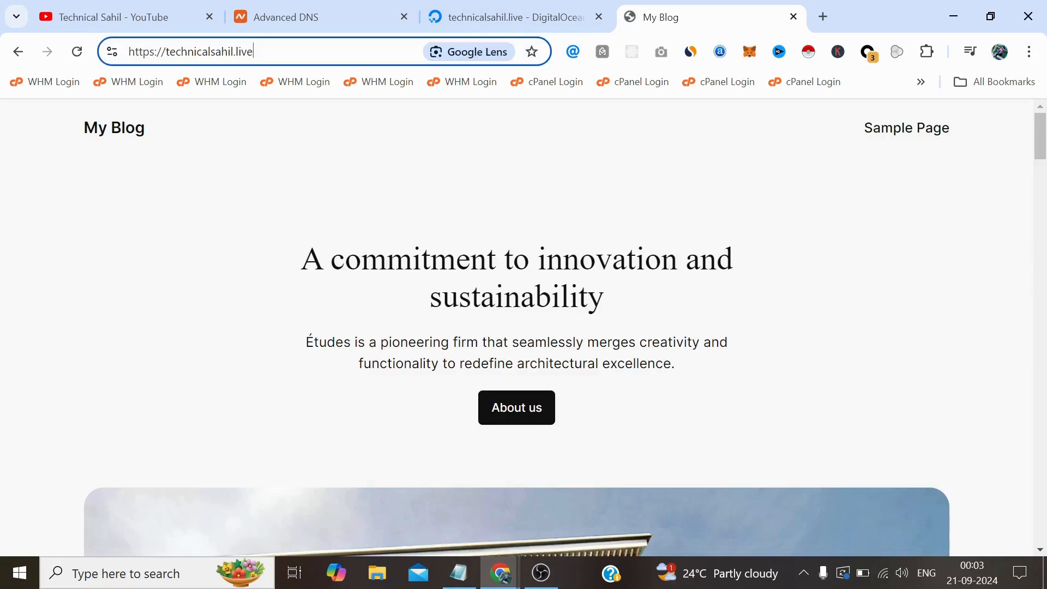
type("/wp-a")
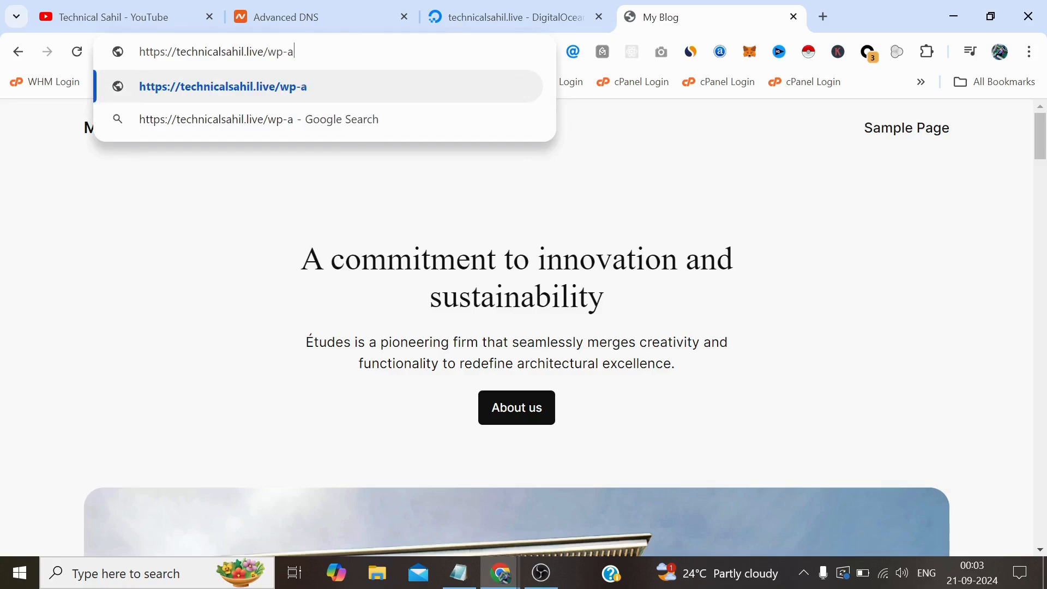
type("dmi")
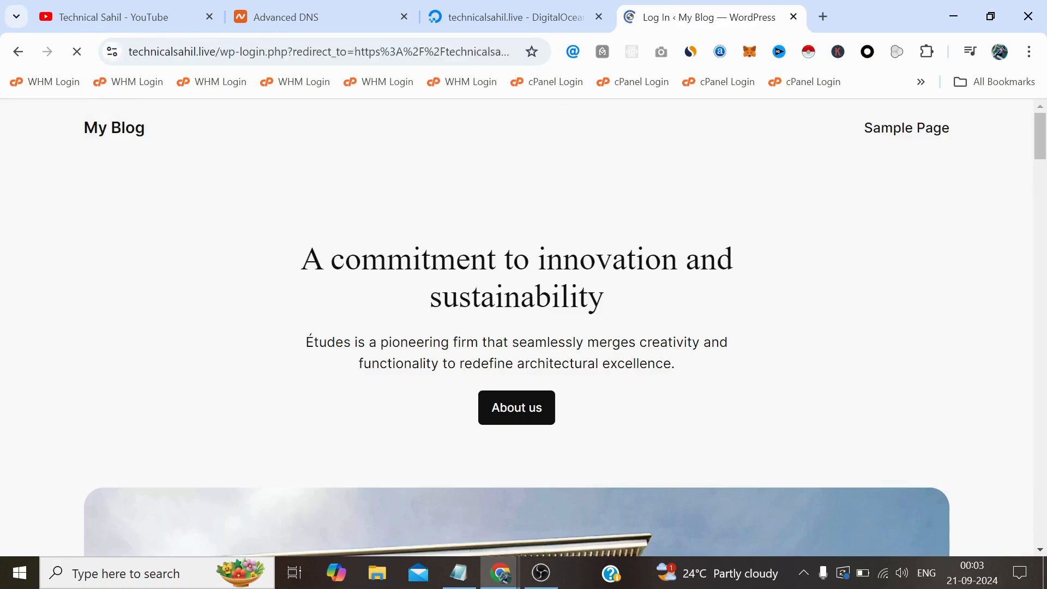
type("admin")
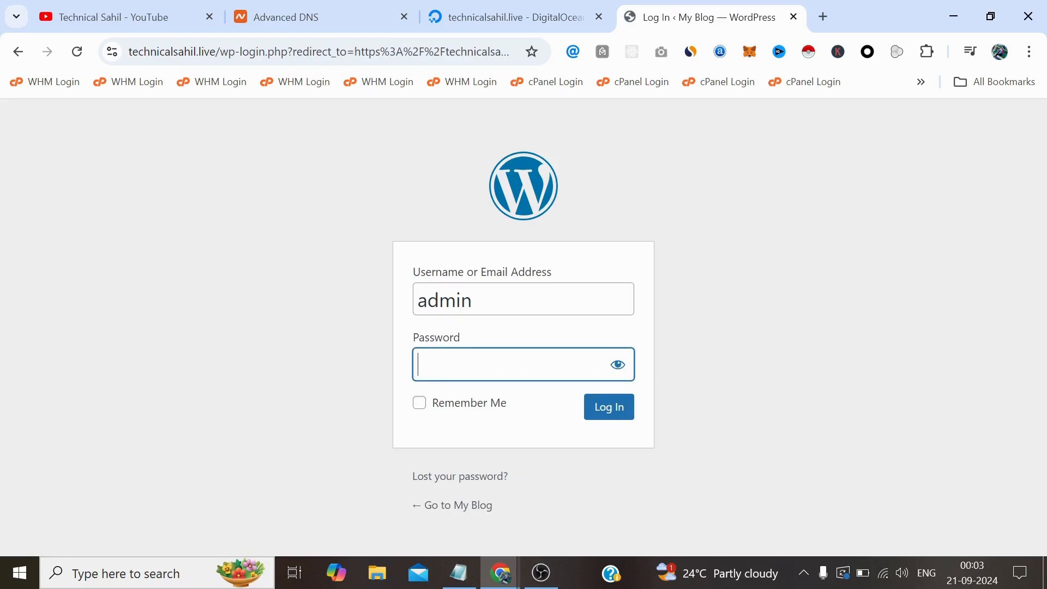
type("•••••")
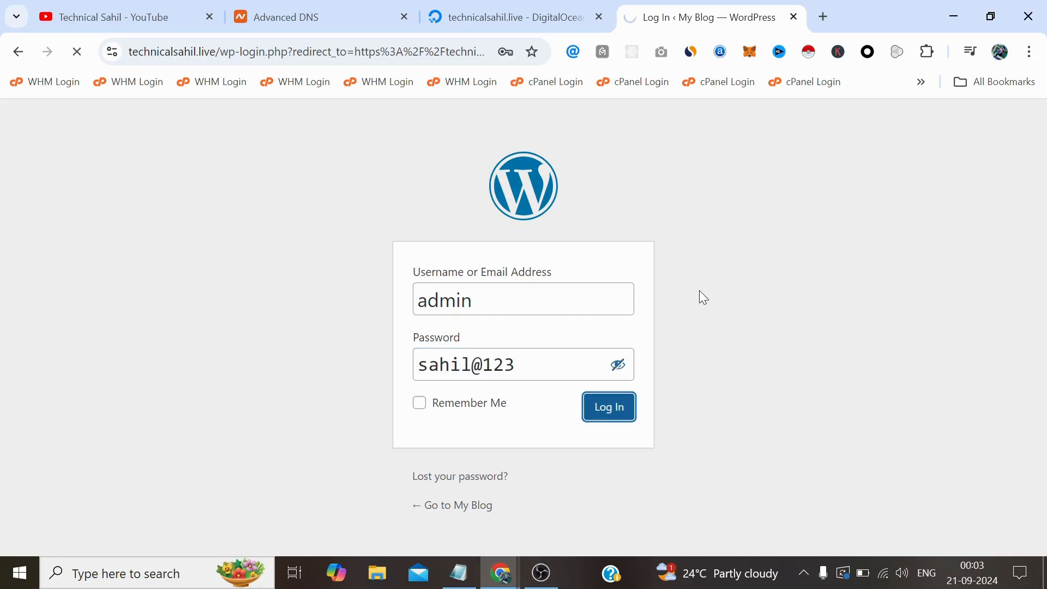
left_click(608, 407)
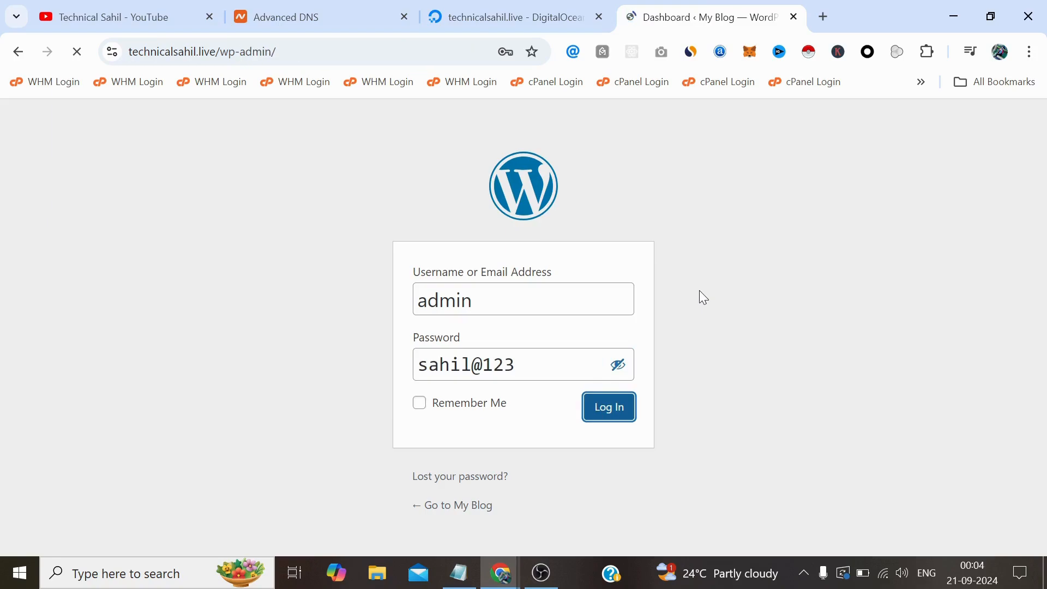
Step: Check the site information popup to confirm the dashboard's connection is secure, then dismiss it
left_click(609, 407)
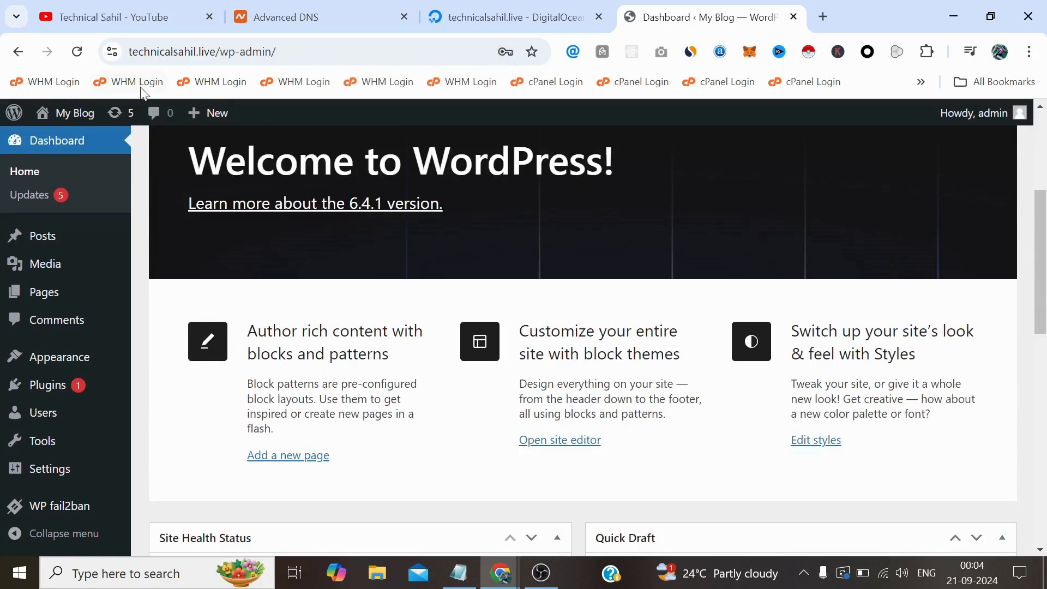
left_click(111, 52)
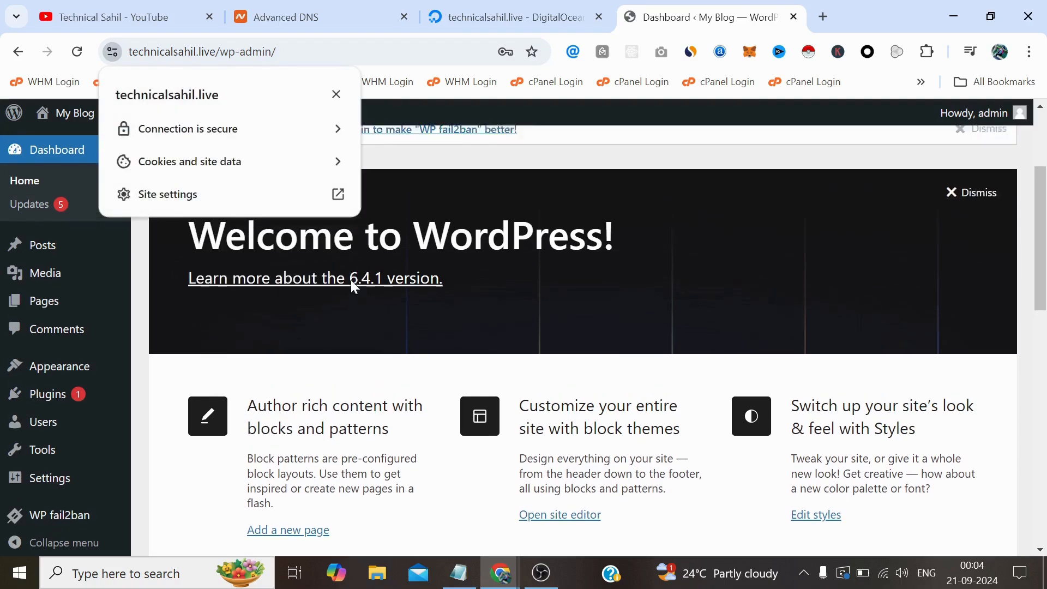
left_click(336, 94)
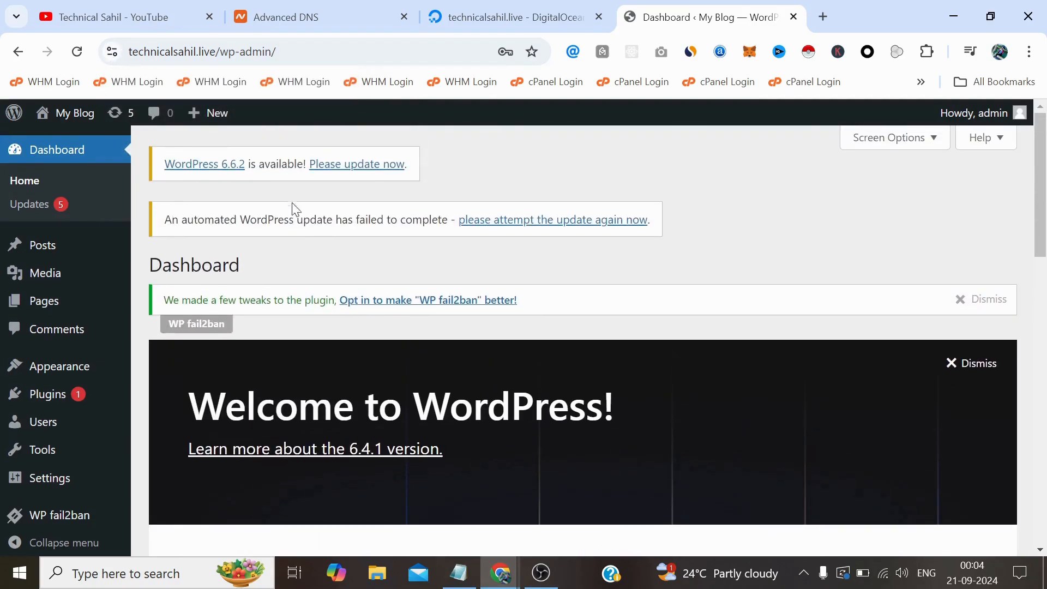
mouse_move(325, 184)
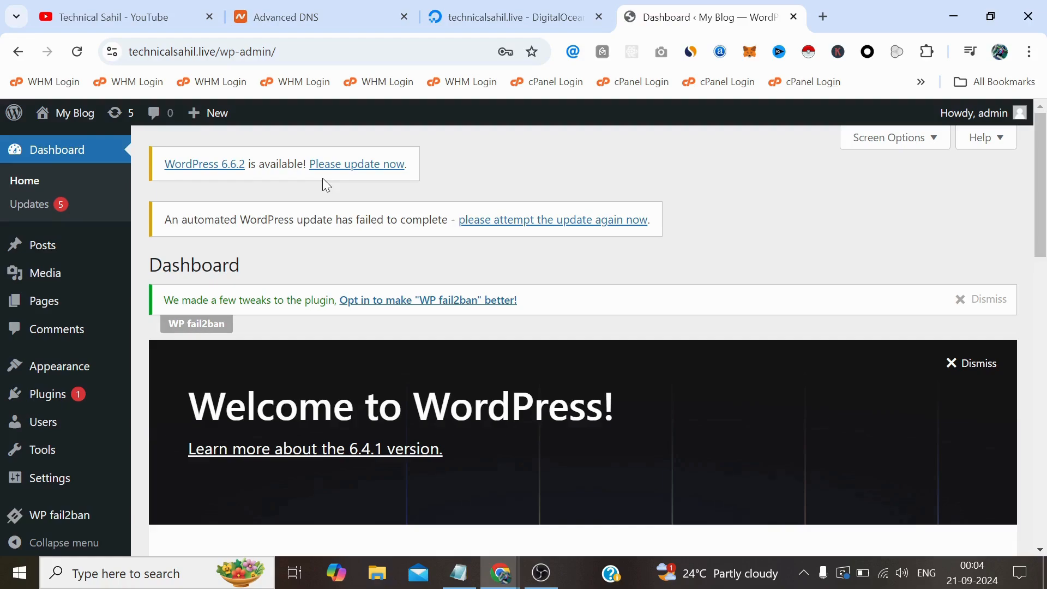
mouse_move(526, 268)
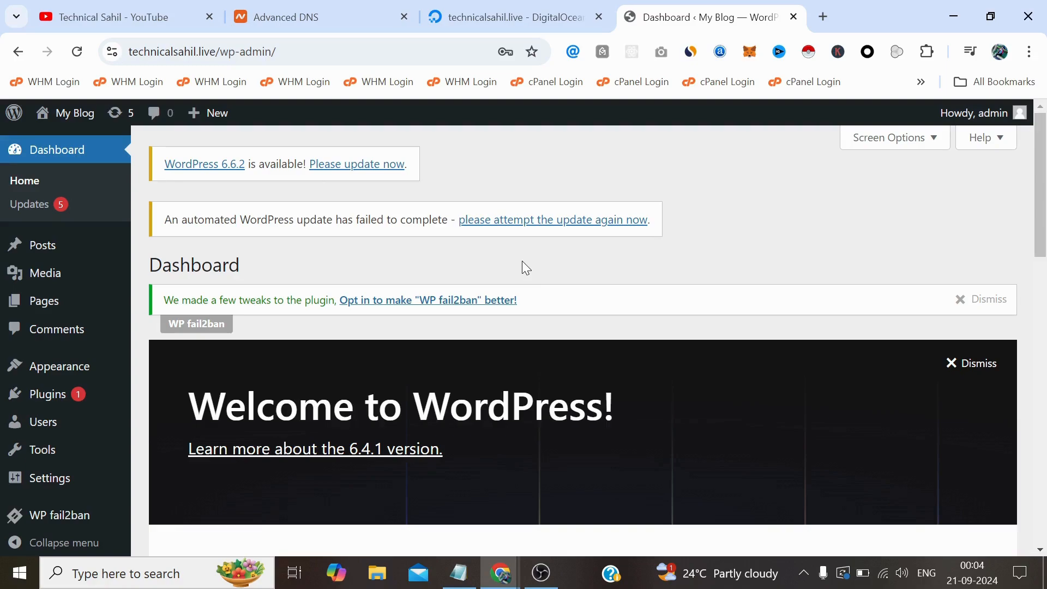
mouse_move(504, 262)
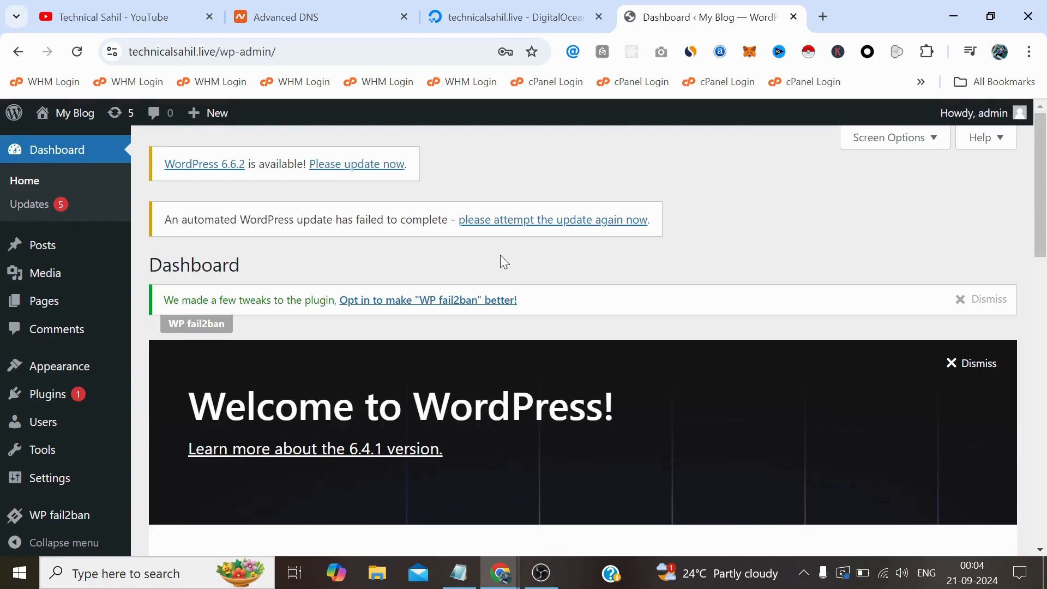